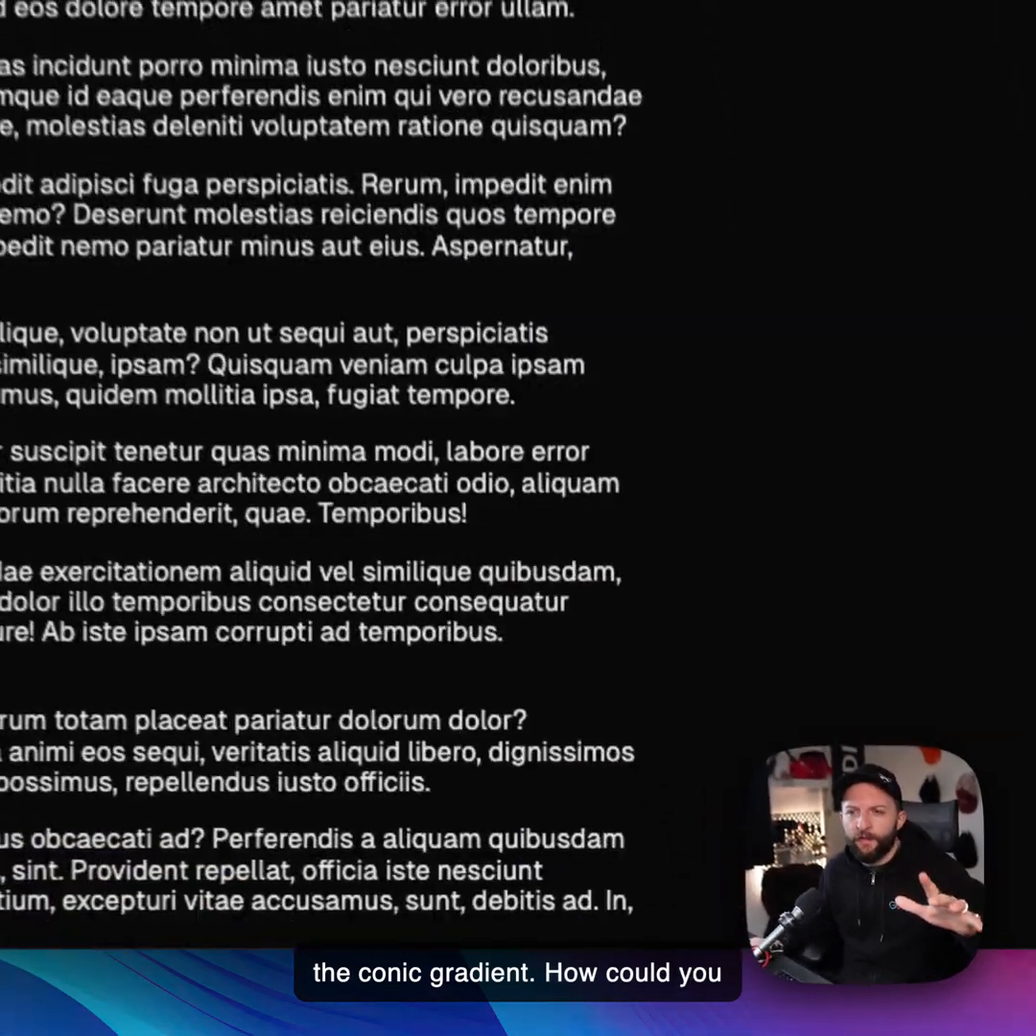
Step: Scroll the demo article to the like button, then switch to the YouTube subscribe-highlight tab
{"action": "scroll", "scroll_direction": "down", "scroll_amount": 3}
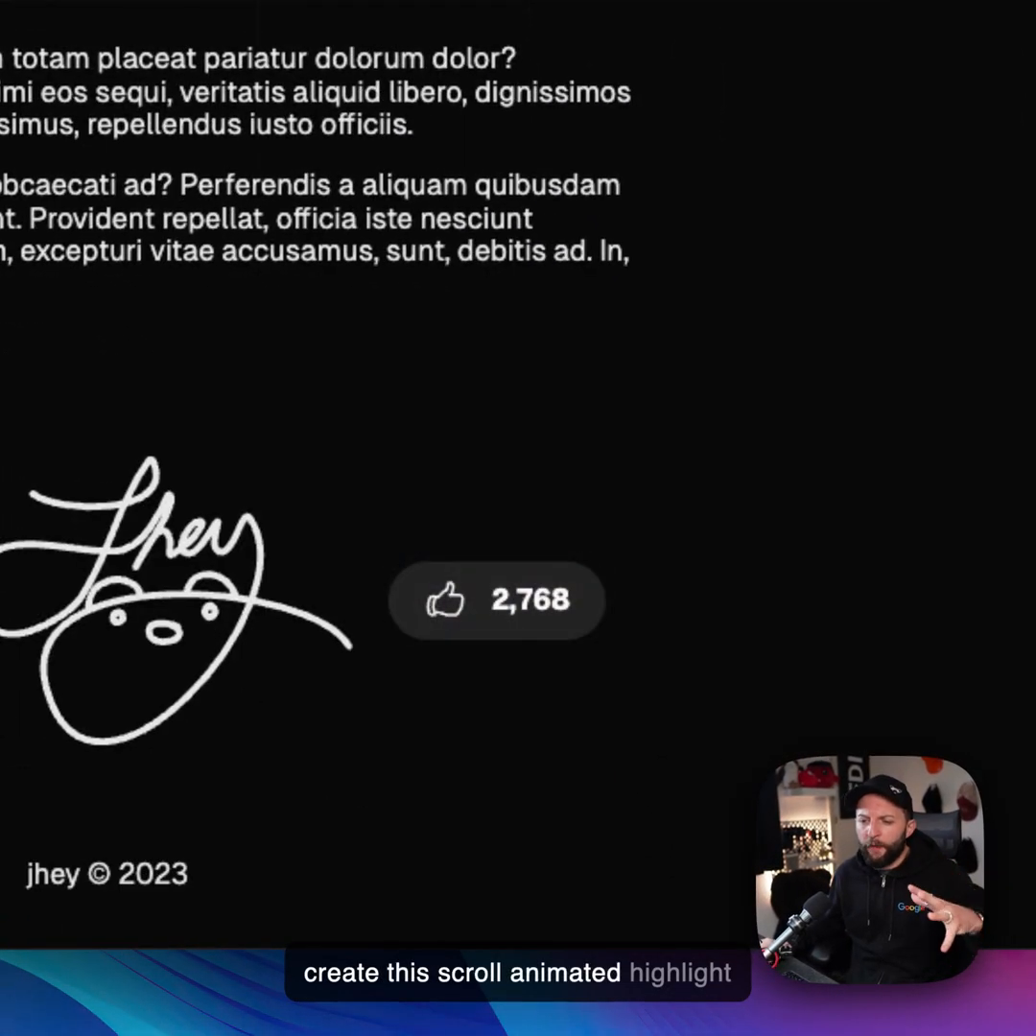
{"action": "scroll", "scroll_direction": "up", "scroll_amount": 3}
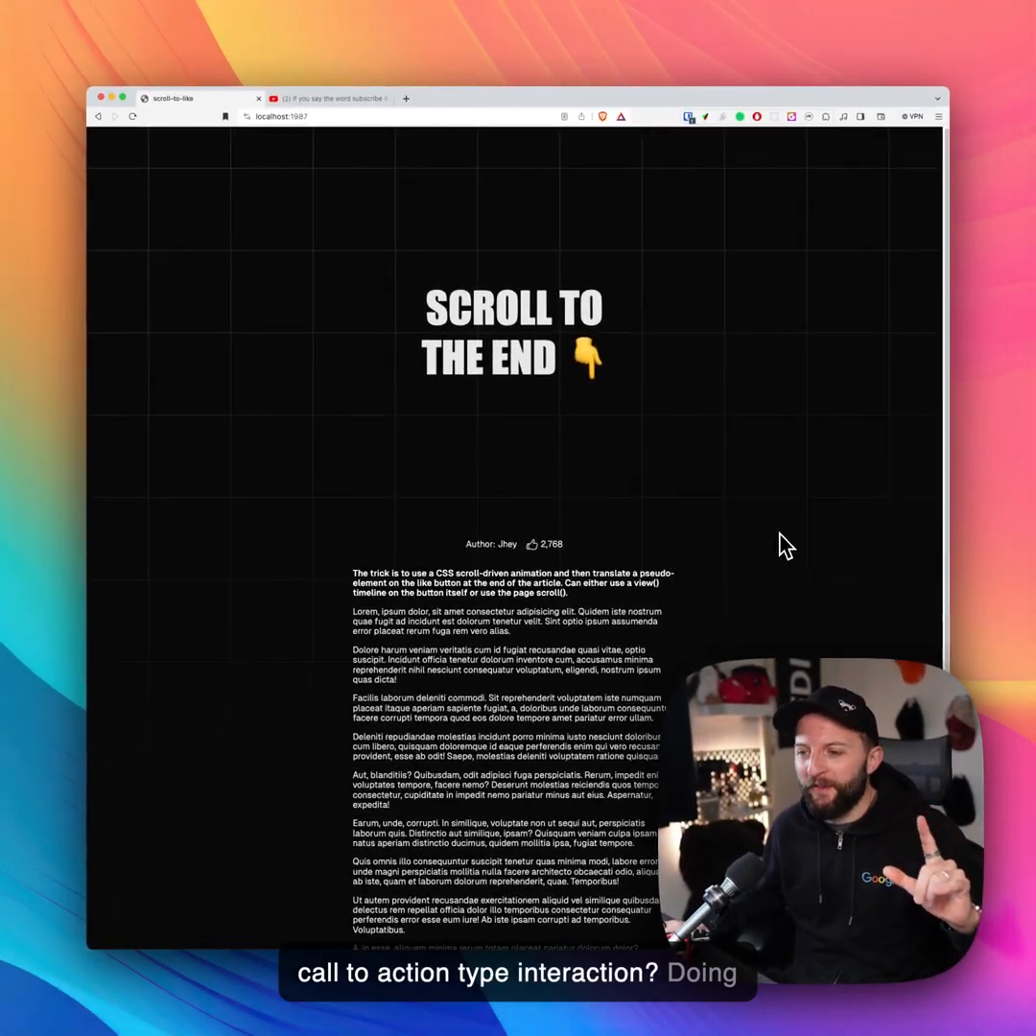
{"action": "scroll", "scroll_direction": "down", "scroll_amount": 3}
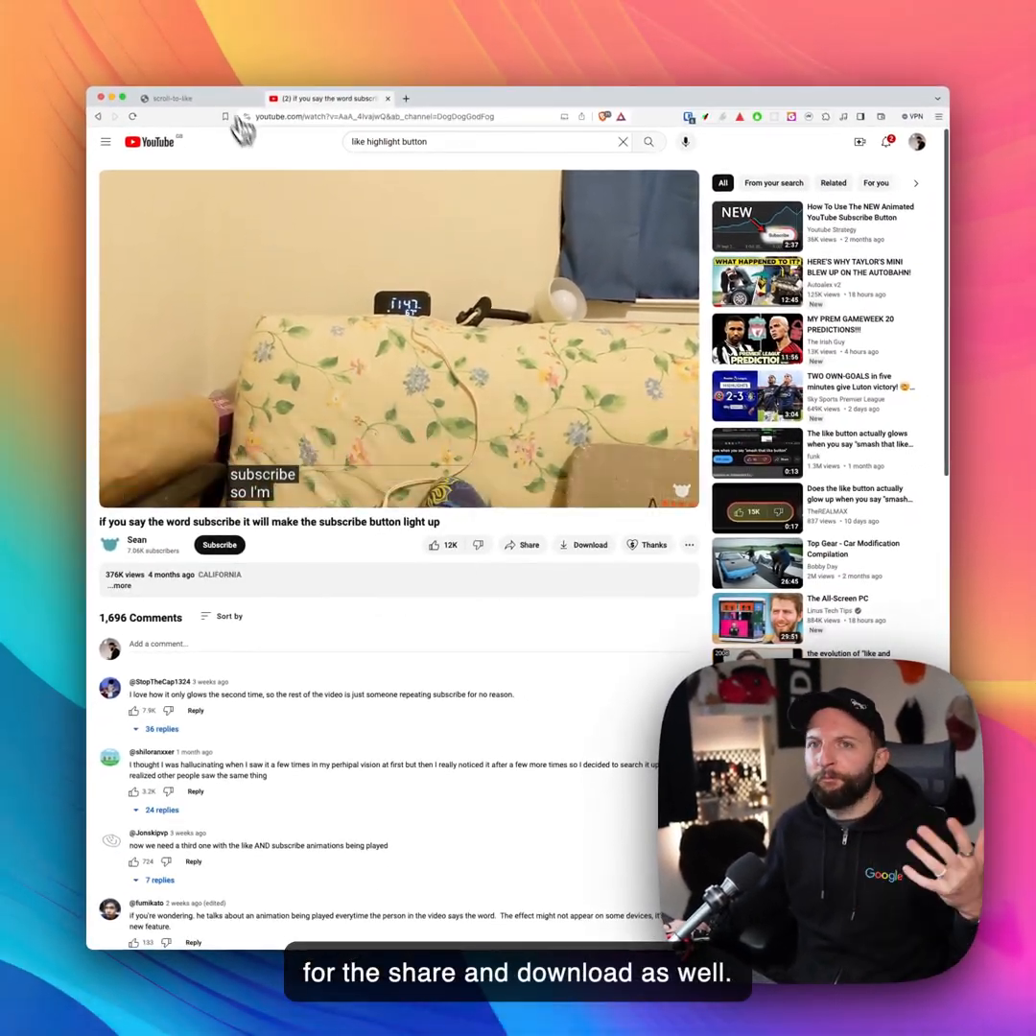
{"action": "left_click", "coordinate": [192, 98]}
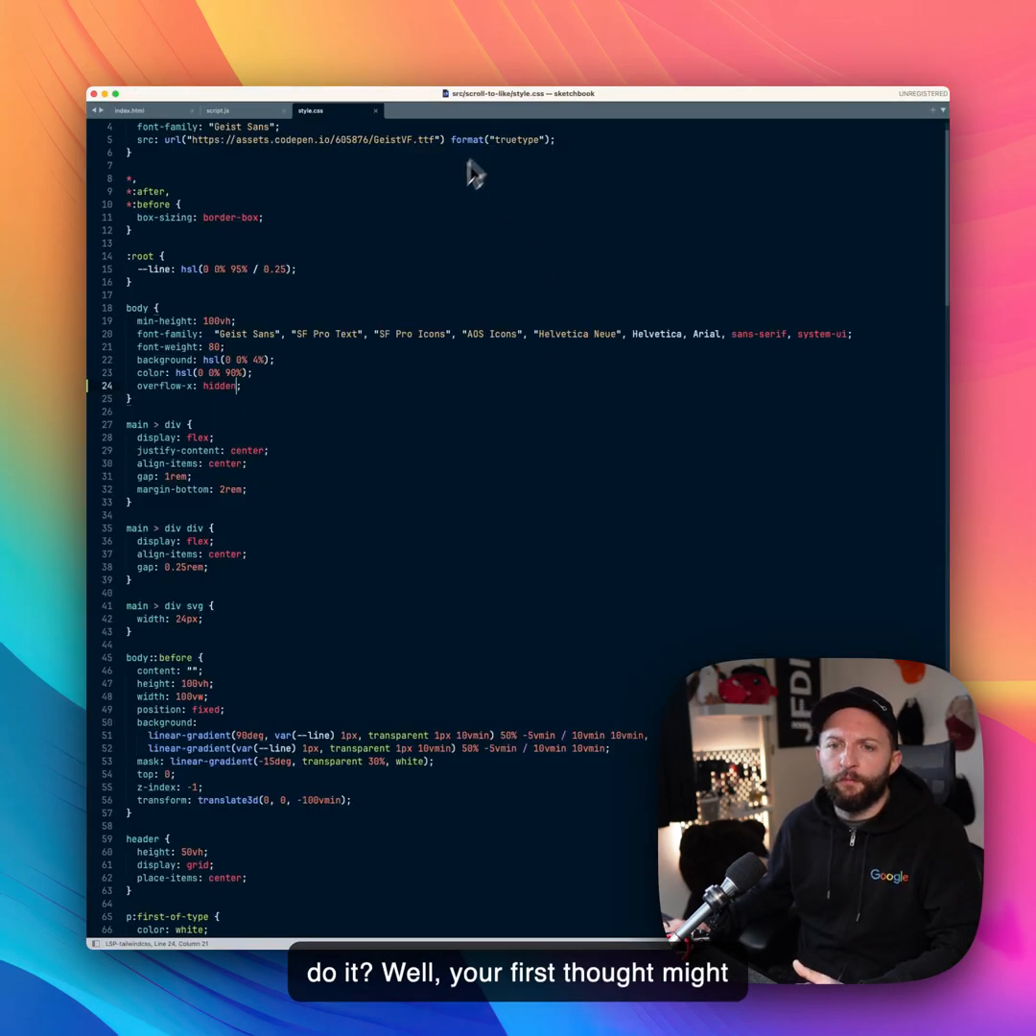
Step: Show index.html with the button.like element containing span.button__shimmer
{"action": "left_click", "coordinate": [173, 134]}
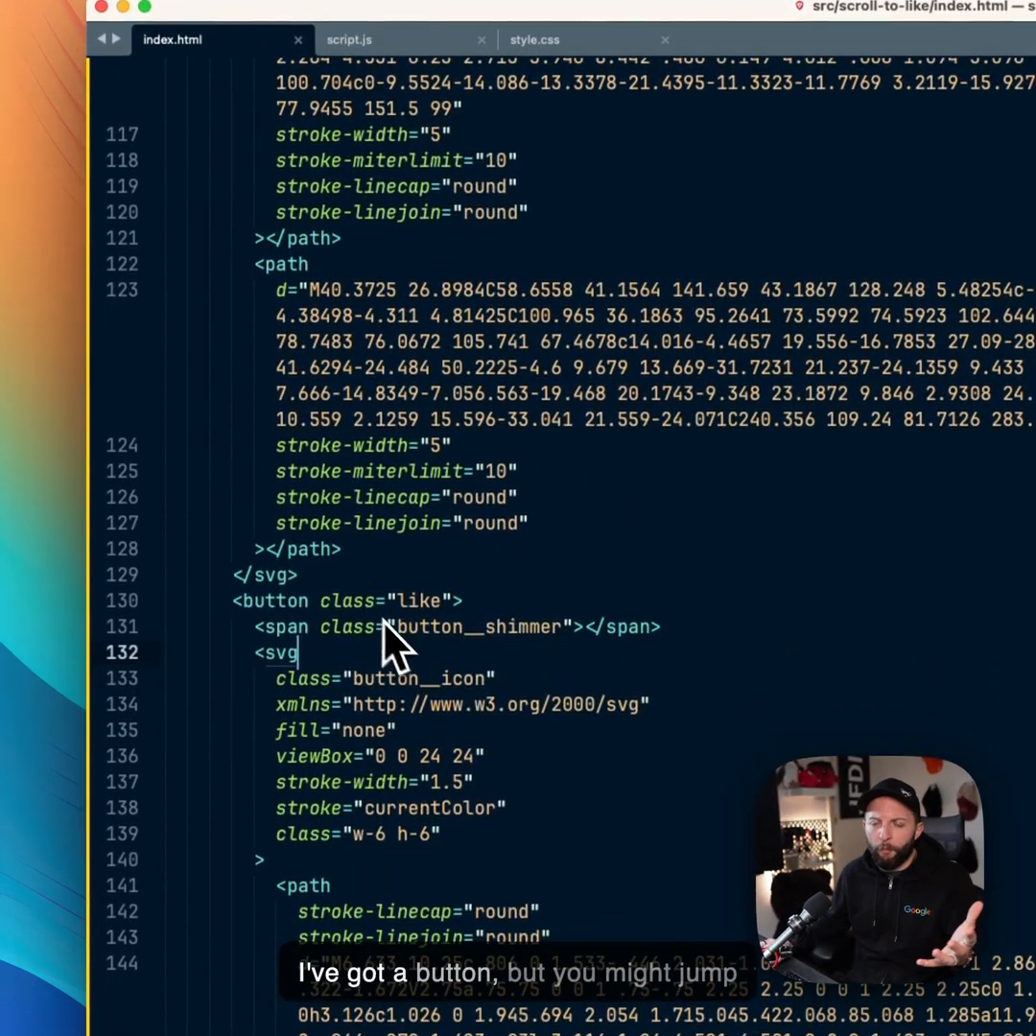
{"action": "left_click", "coordinate": [349, 38]}
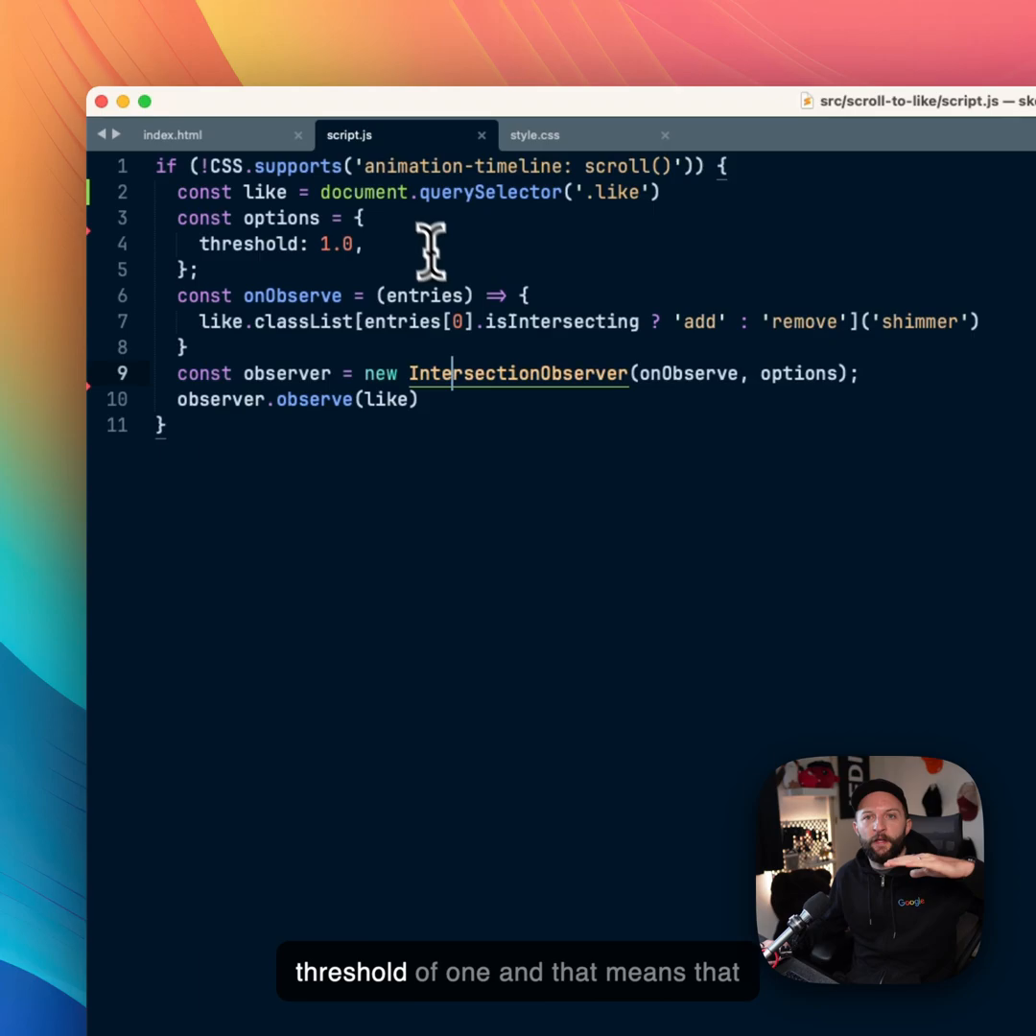
{"action": "mouse_move", "coordinate": [403, 234]}
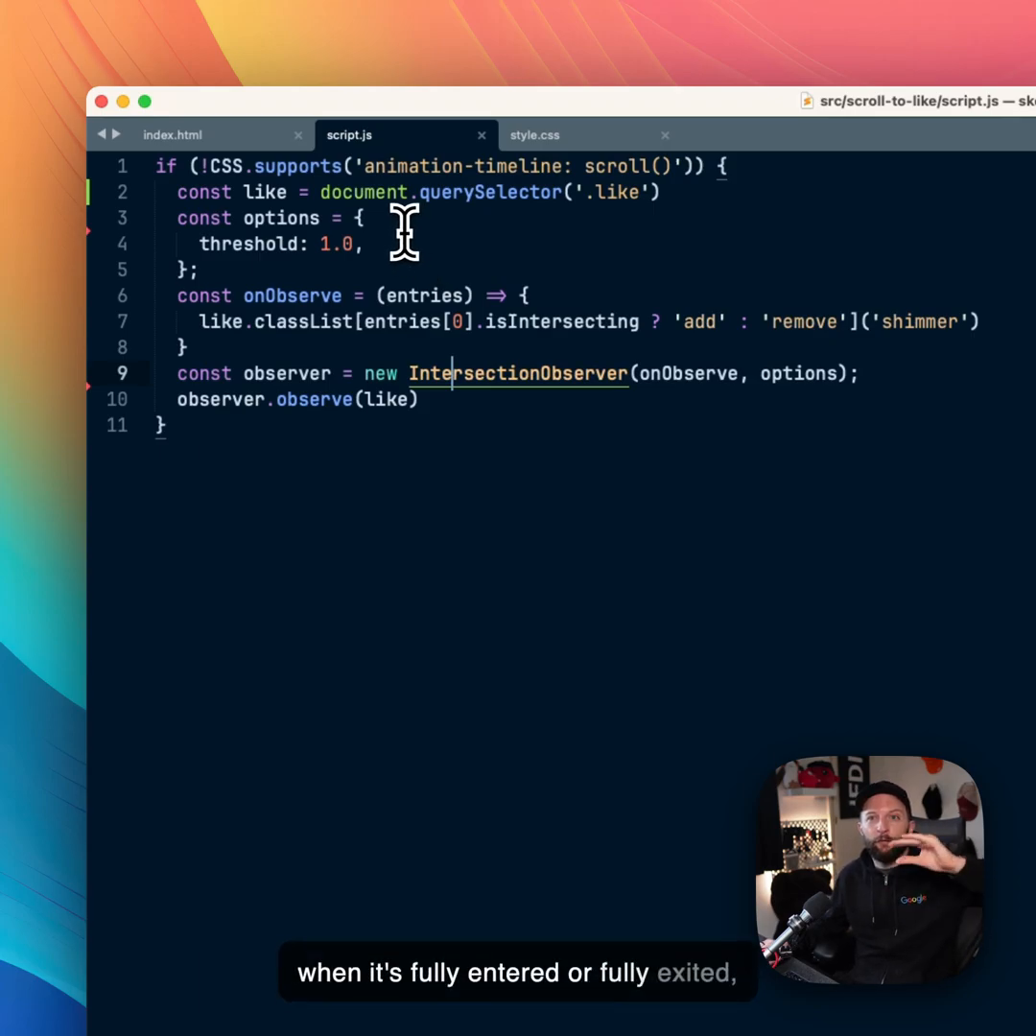
{"action": "mouse_move", "coordinate": [557, 323]}
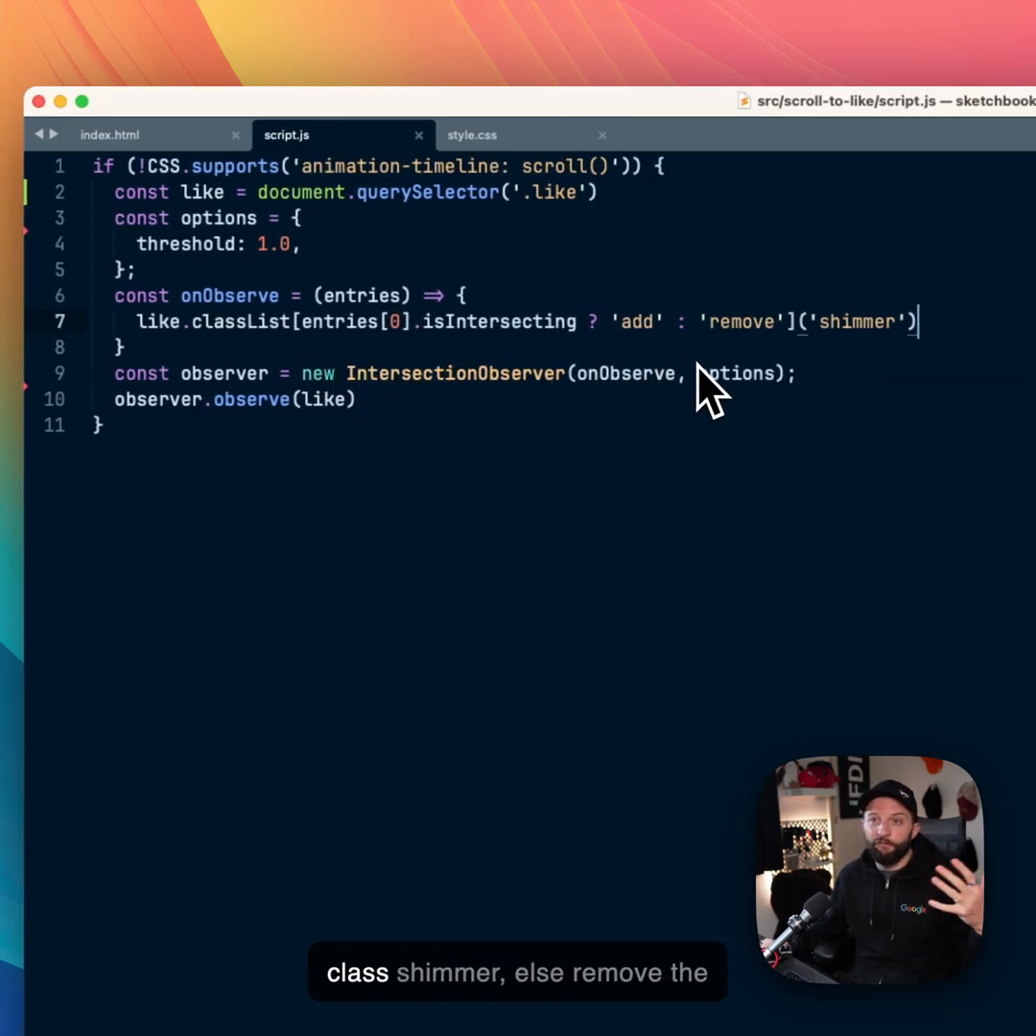
{"action": "mouse_move", "coordinate": [713, 399]}
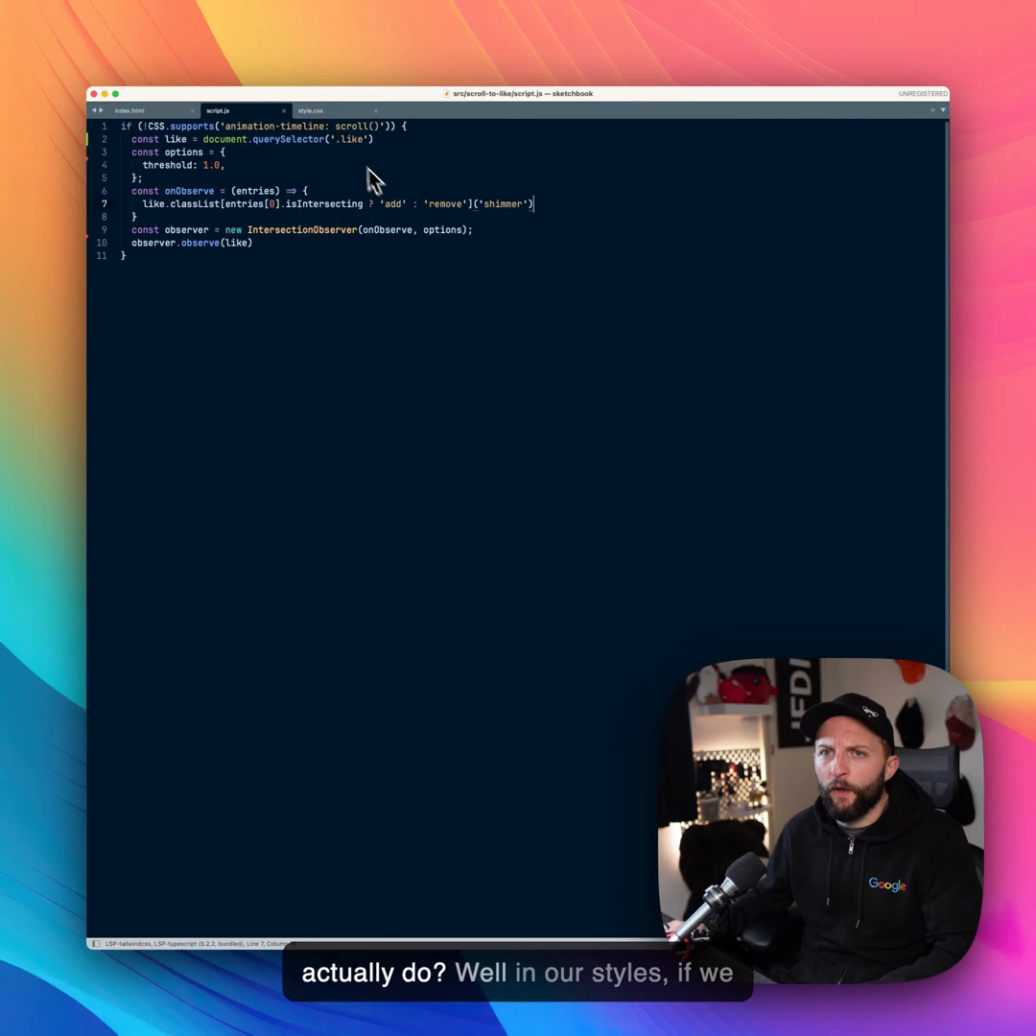
Step: Show the button and .button__shimmer rules in style.css
{"action": "left_click", "coordinate": [311, 111]}
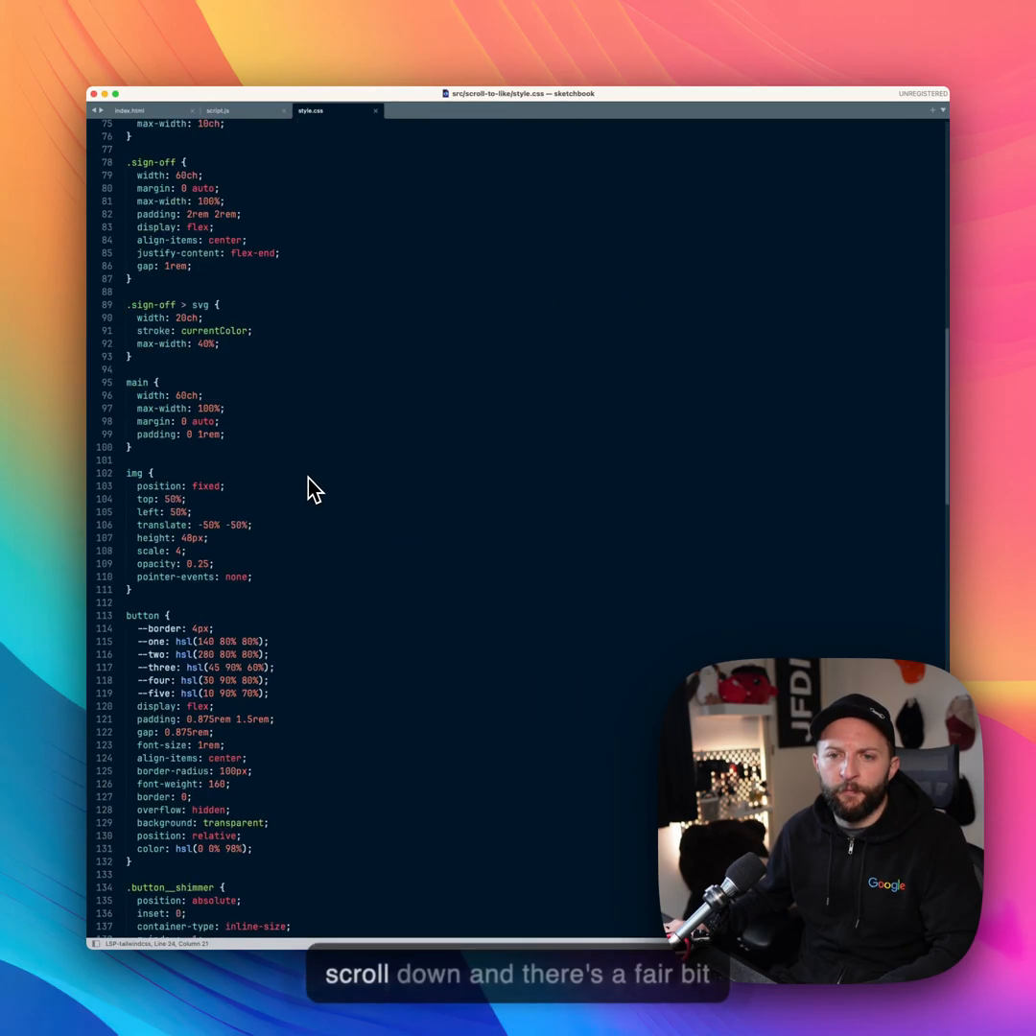
{"action": "scroll", "scroll_direction": "down", "scroll_amount": 3}
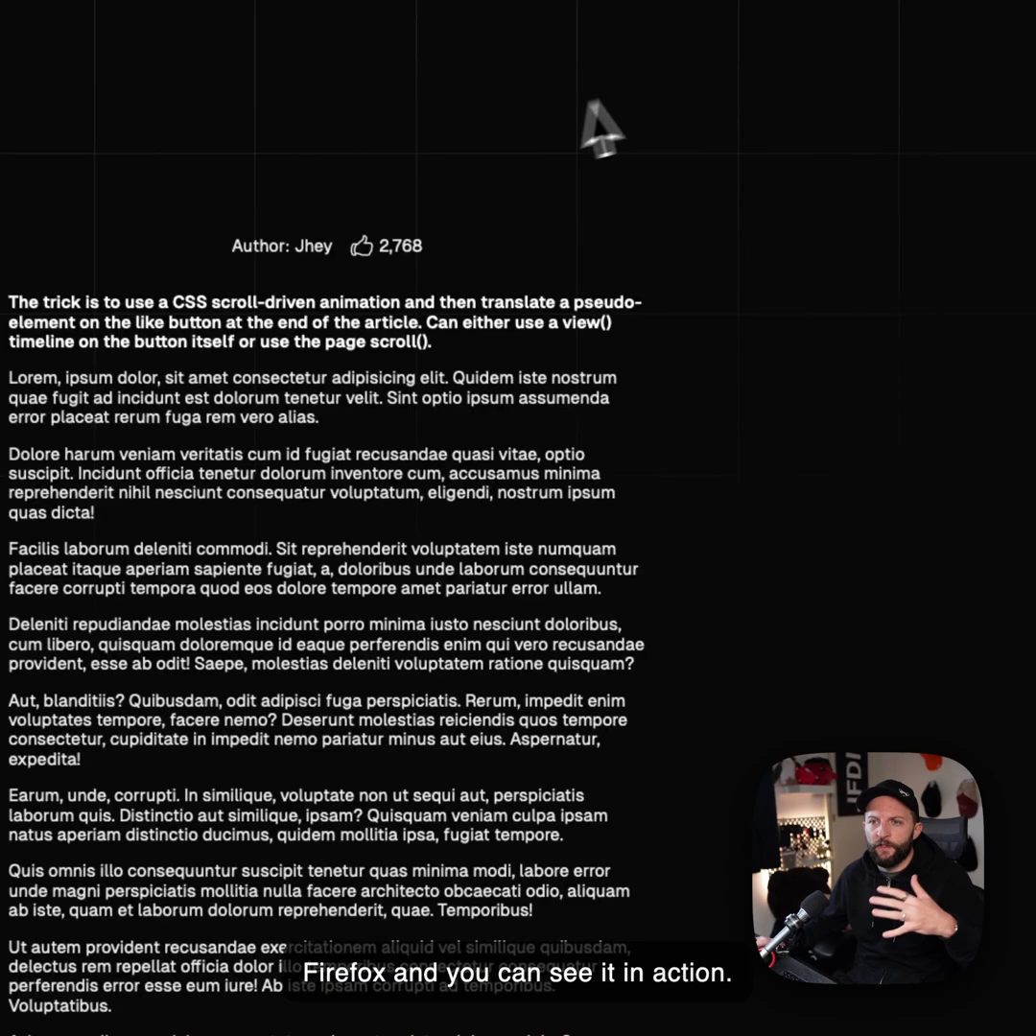
Step: Scroll the Firefox demo article to its end so the like button's shimmer plays
{"action": "scroll", "scroll_direction": "down", "scroll_amount": 3}
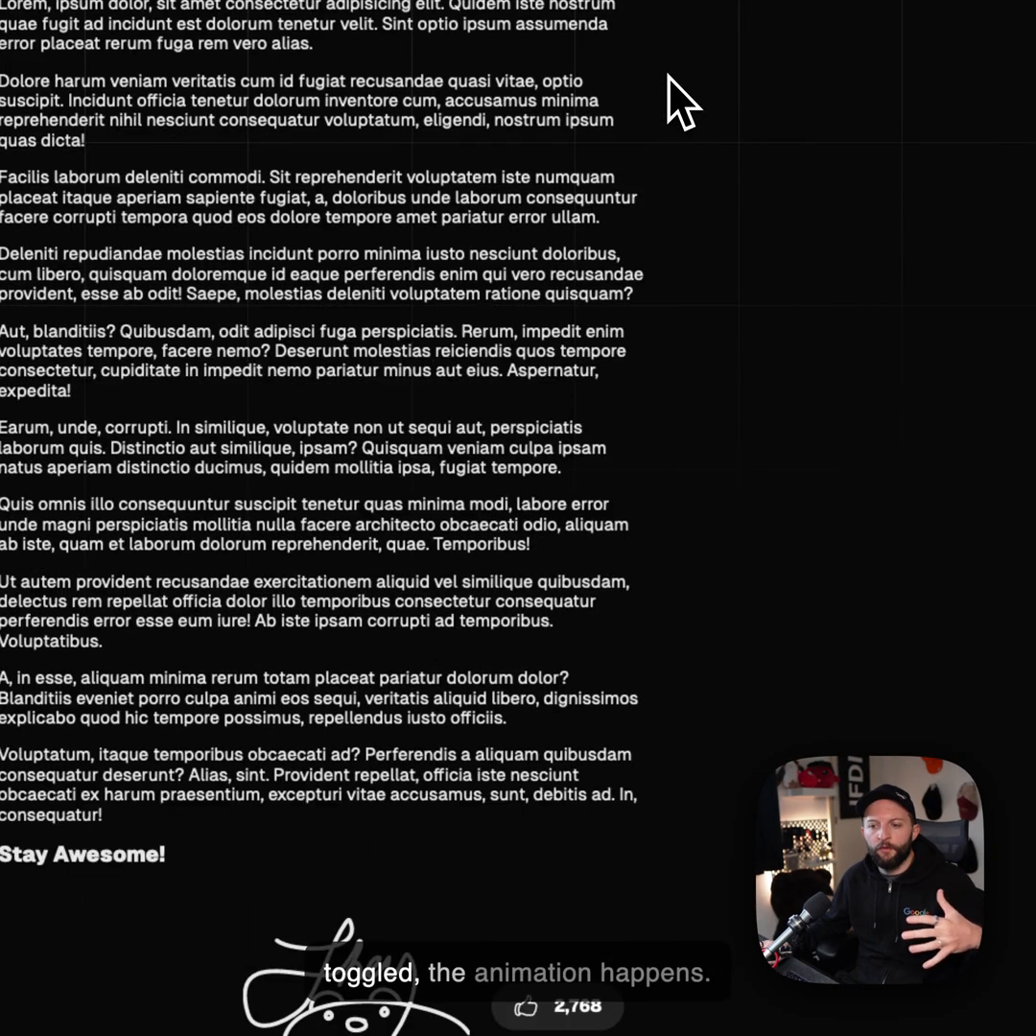
{"action": "scroll", "scroll_direction": "down", "scroll_amount": 3}
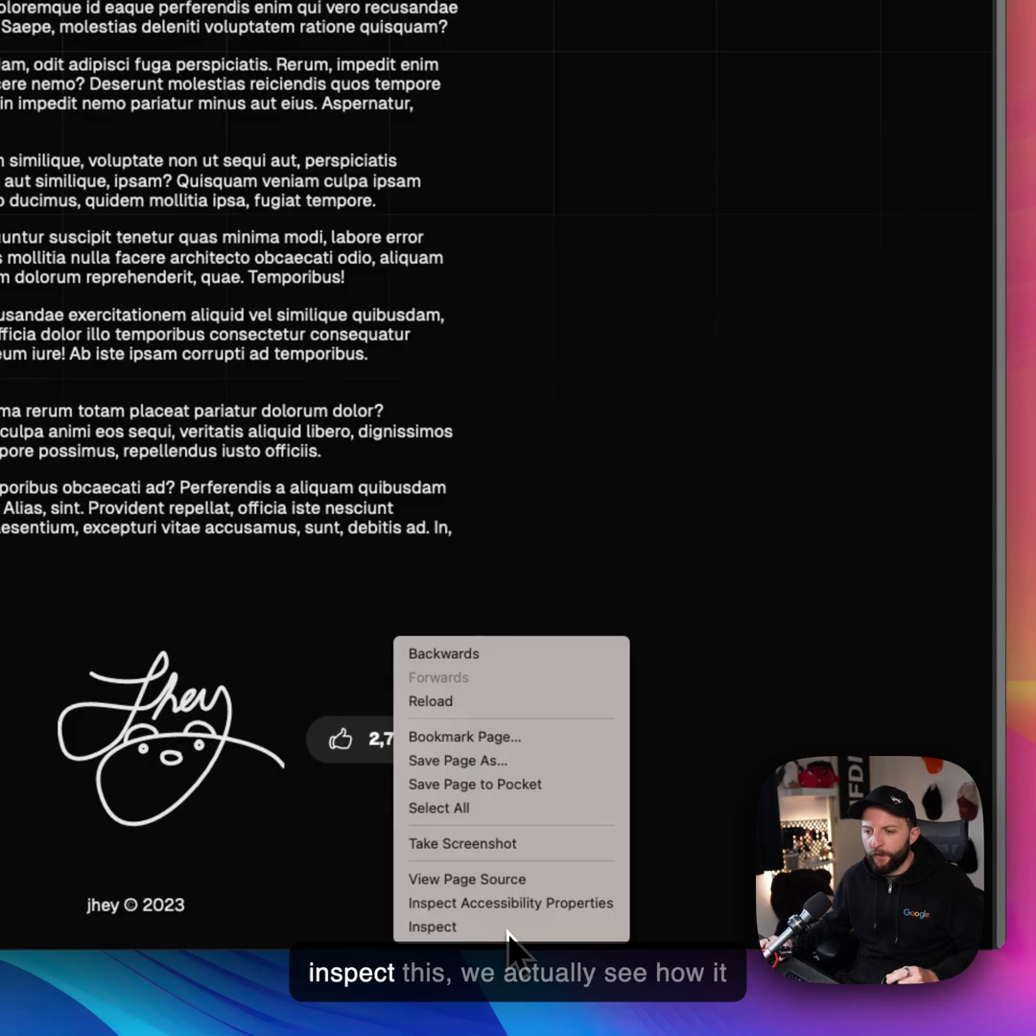
Step: Inspect the like button and untick the shimmer's hide animation to expose the conic-gradient layer
{"action": "left_click", "coordinate": [432, 926]}
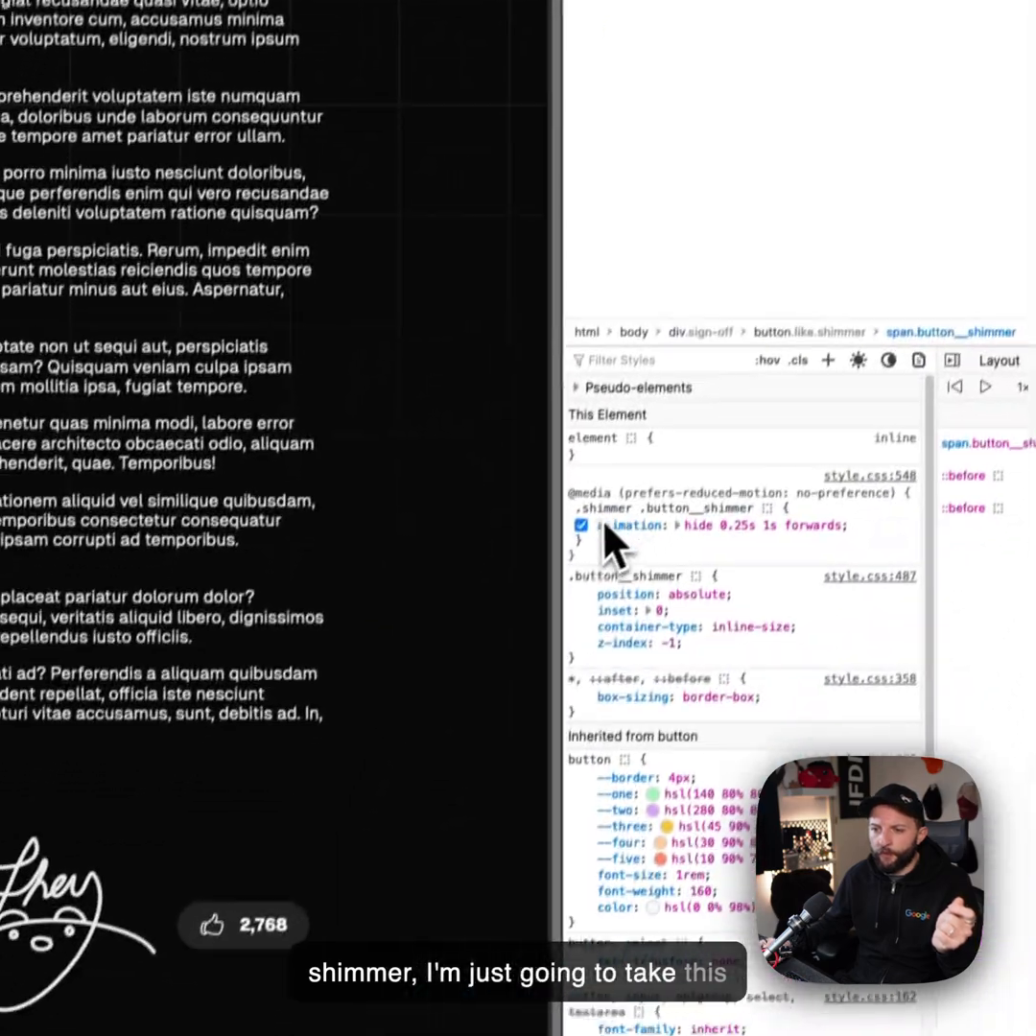
{"action": "left_click", "coordinate": [579, 525]}
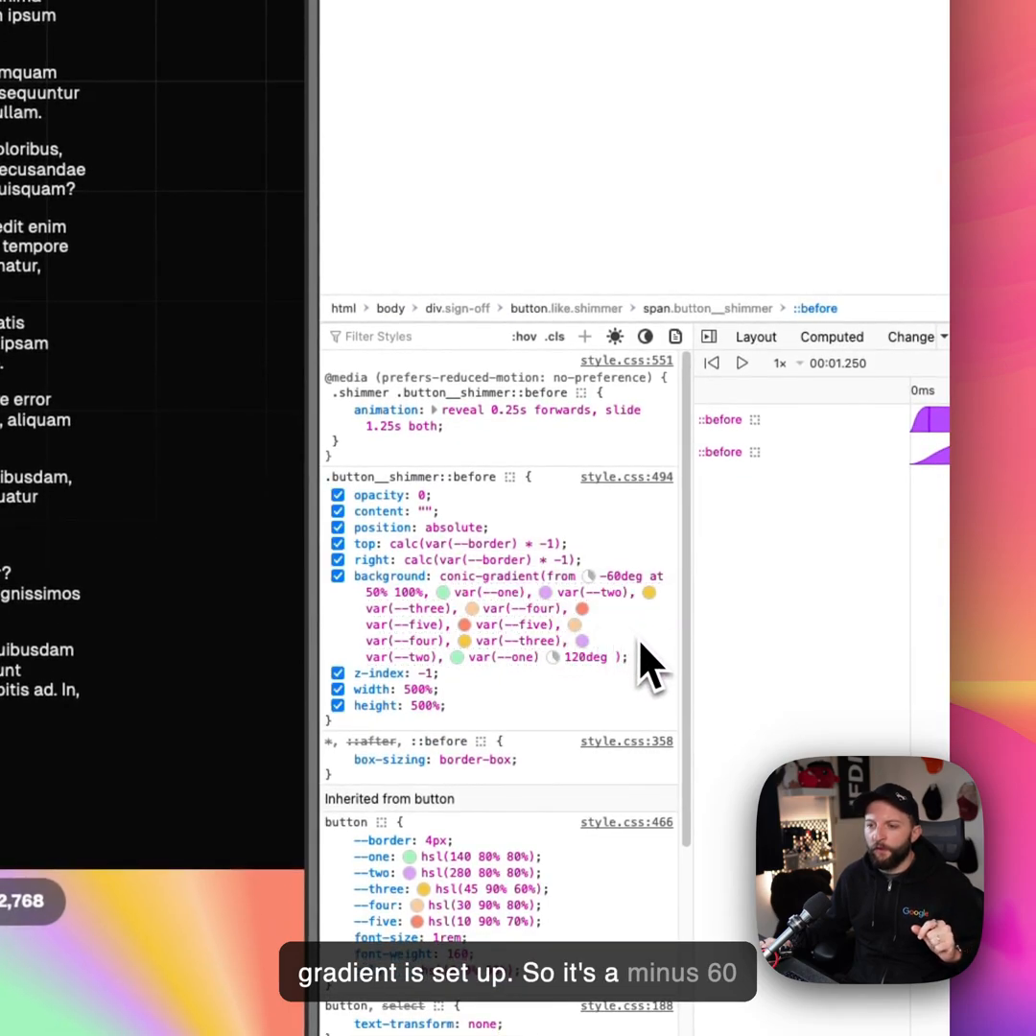
{"action": "mouse_move", "coordinate": [668, 656]}
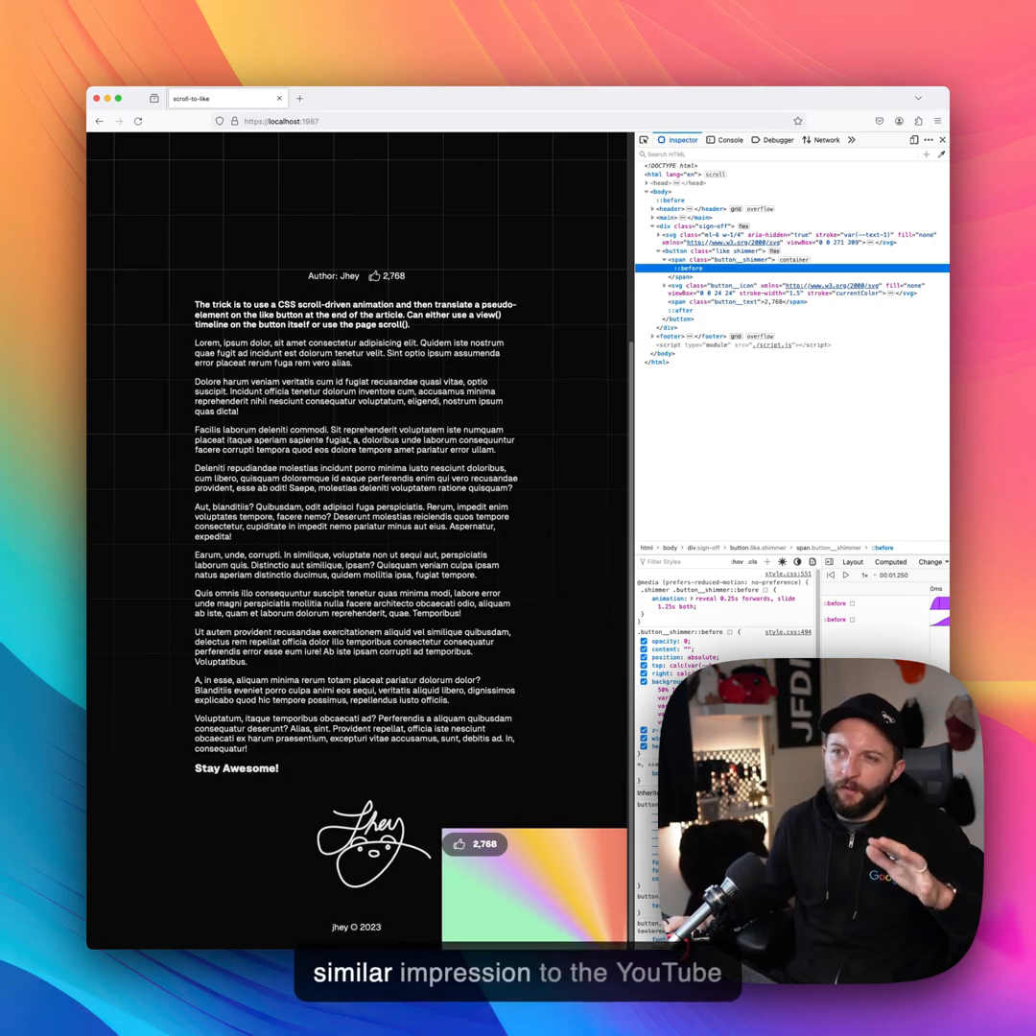
{"action": "mouse_move", "coordinate": [859, 401]}
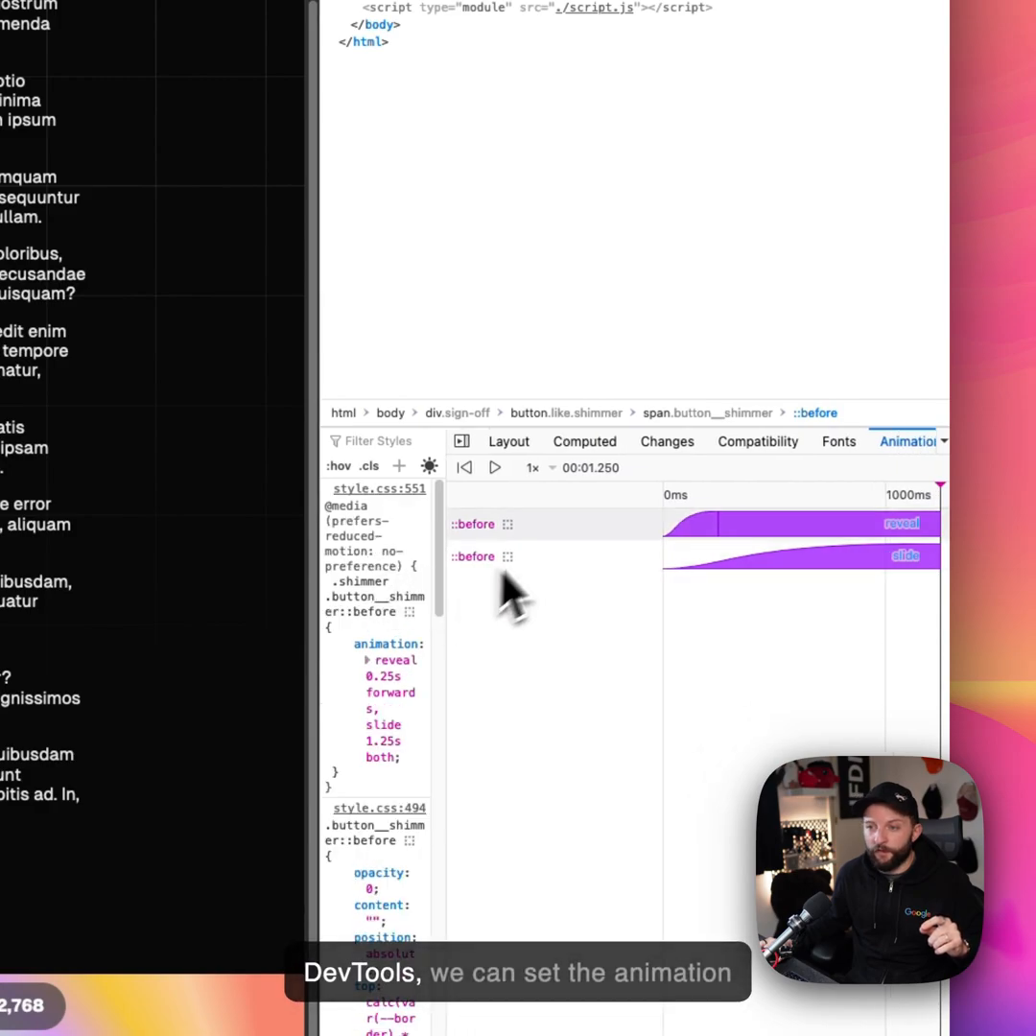
Step: Set the Animations panel playback rate to 0.25× for the shimmer's reveal and slide animations
{"action": "left_click", "coordinate": [539, 469]}
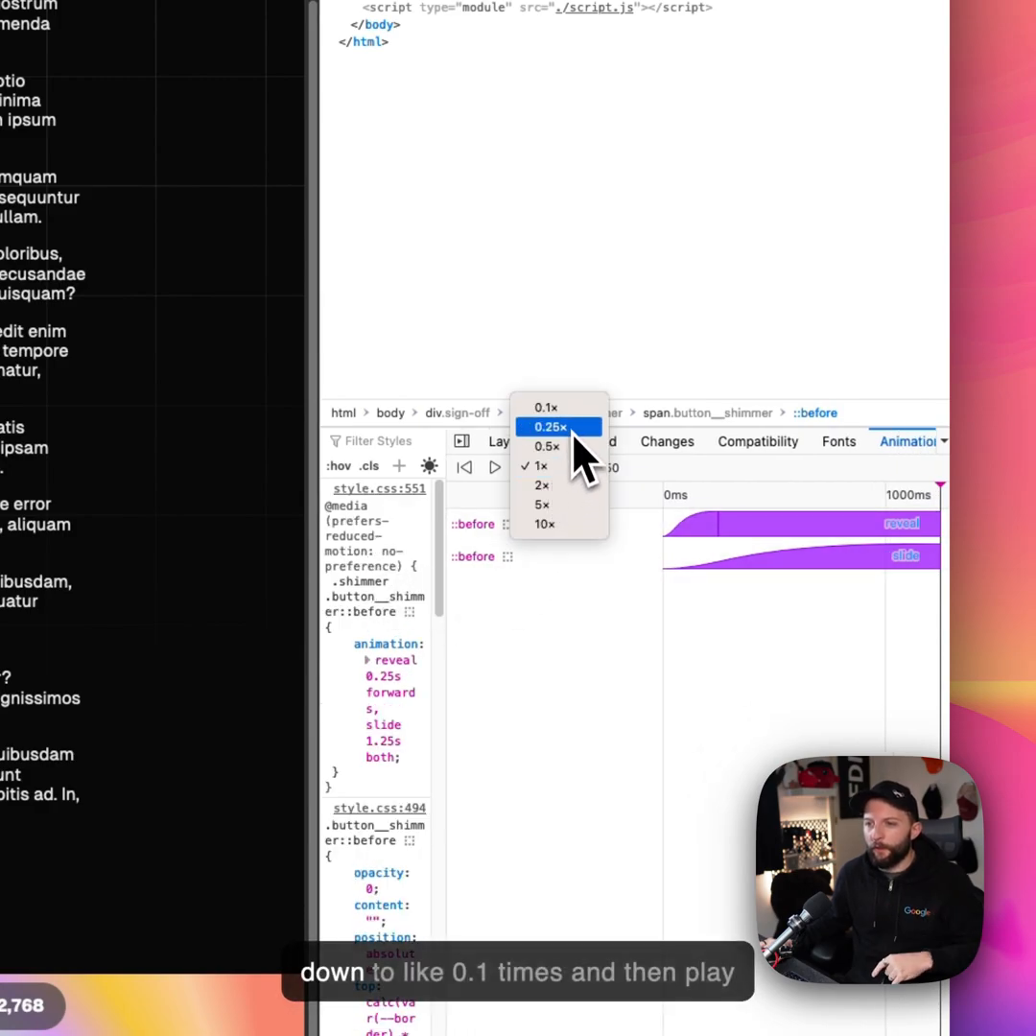
{"action": "left_click", "coordinate": [541, 408]}
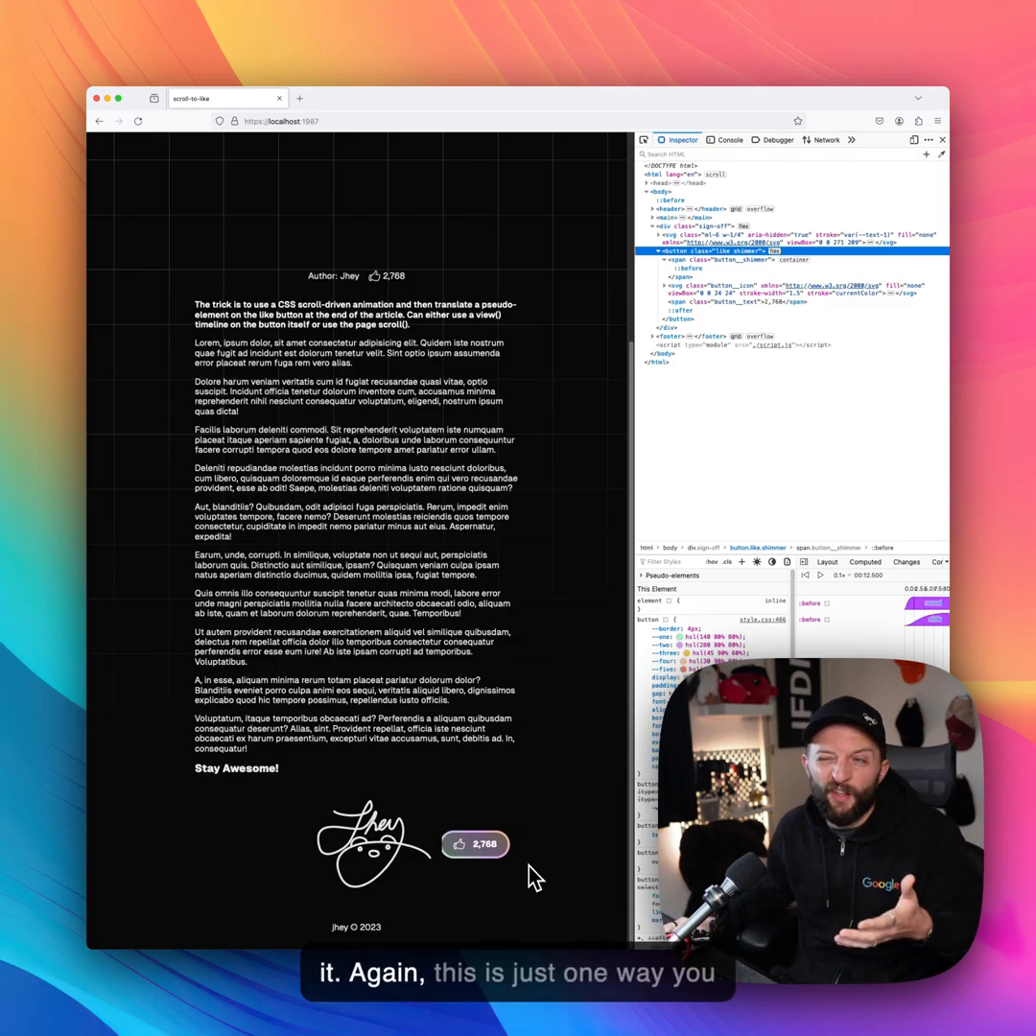
{"action": "mouse_move", "coordinate": [612, 530]}
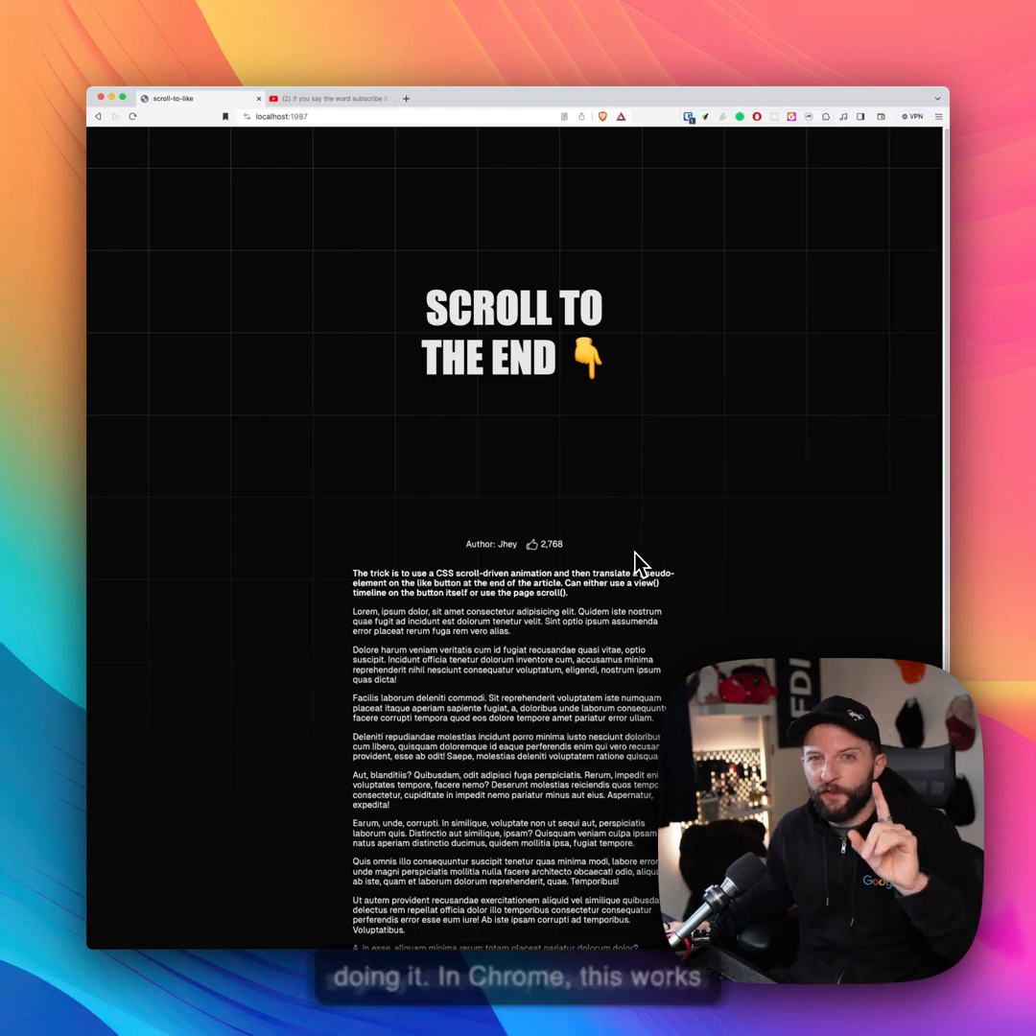
Step: Scroll the Chrome article to the signature and like button with its 2,768 count
{"action": "scroll", "scroll_direction": "down", "scroll_amount": 3}
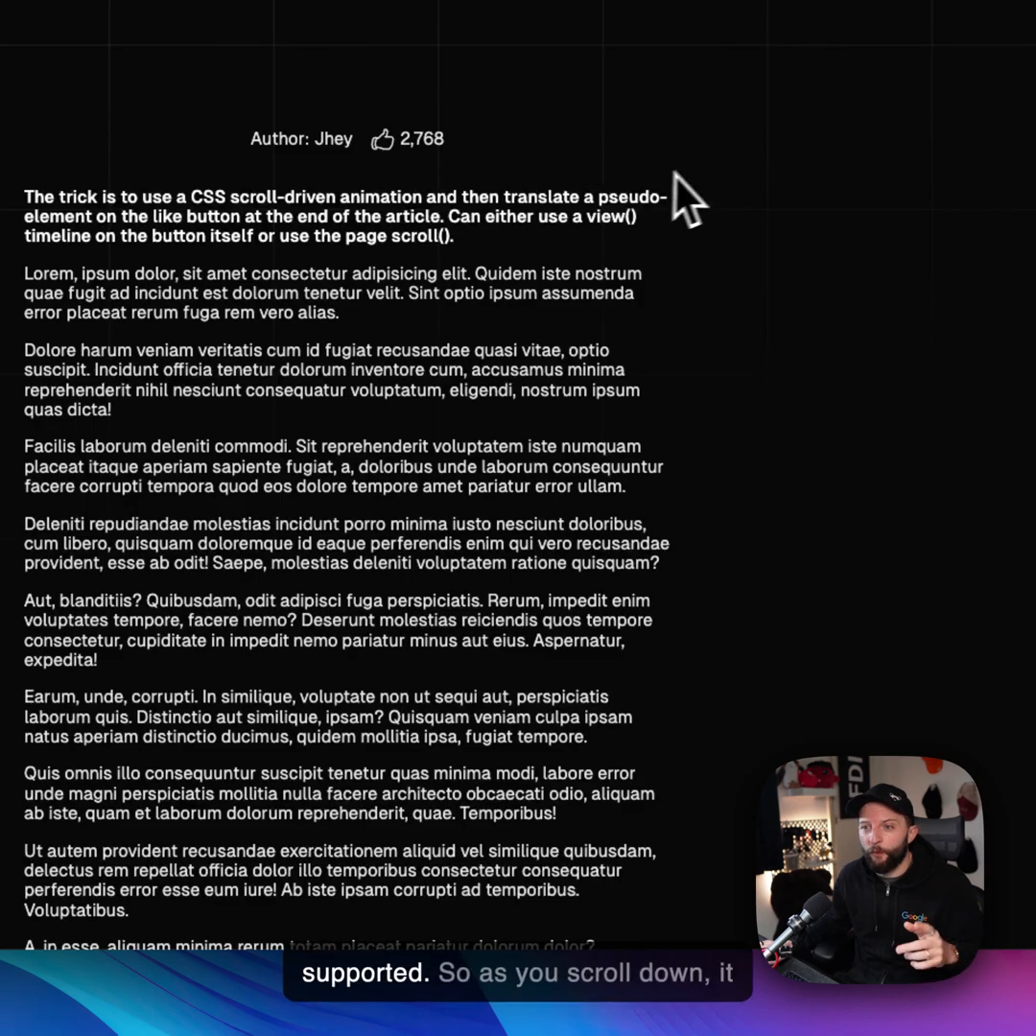
{"action": "scroll", "scroll_direction": "down", "scroll_amount": 3}
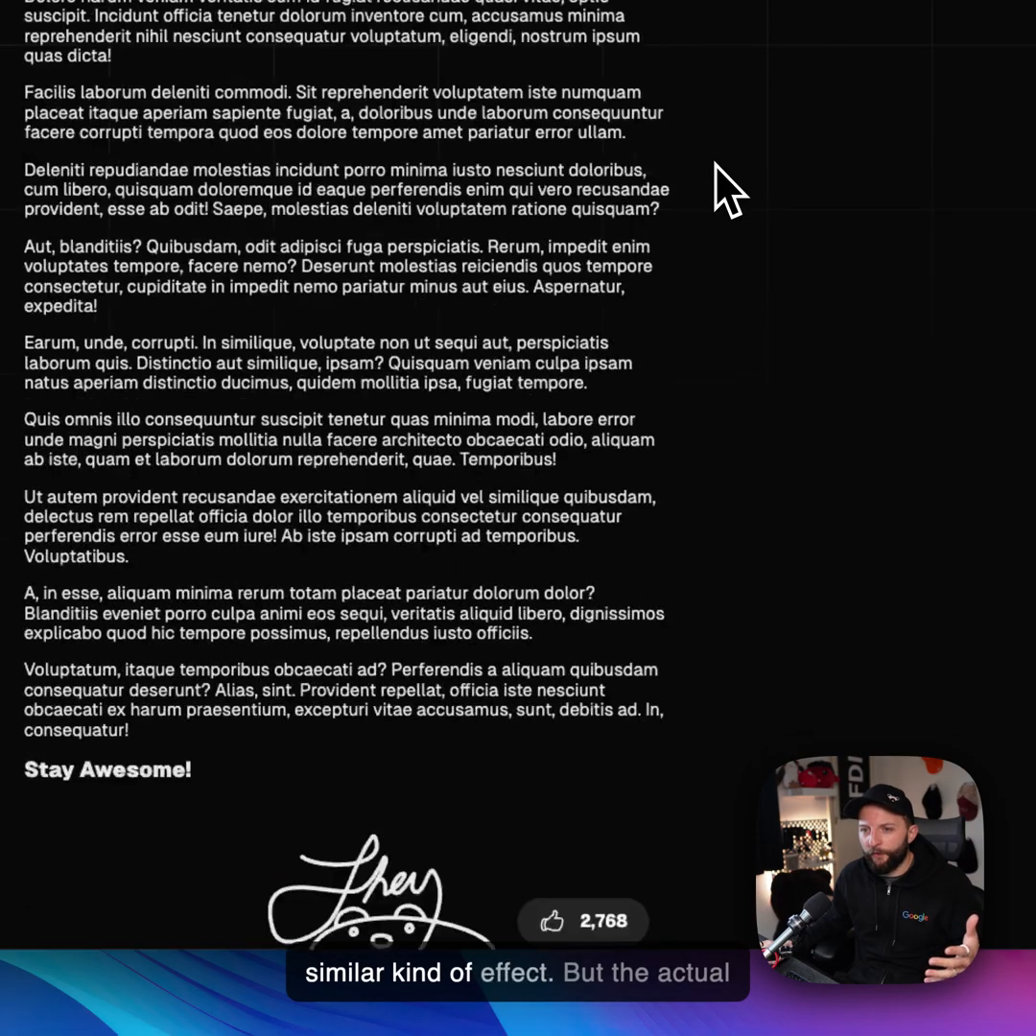
{"action": "scroll", "scroll_direction": "down", "scroll_amount": 3}
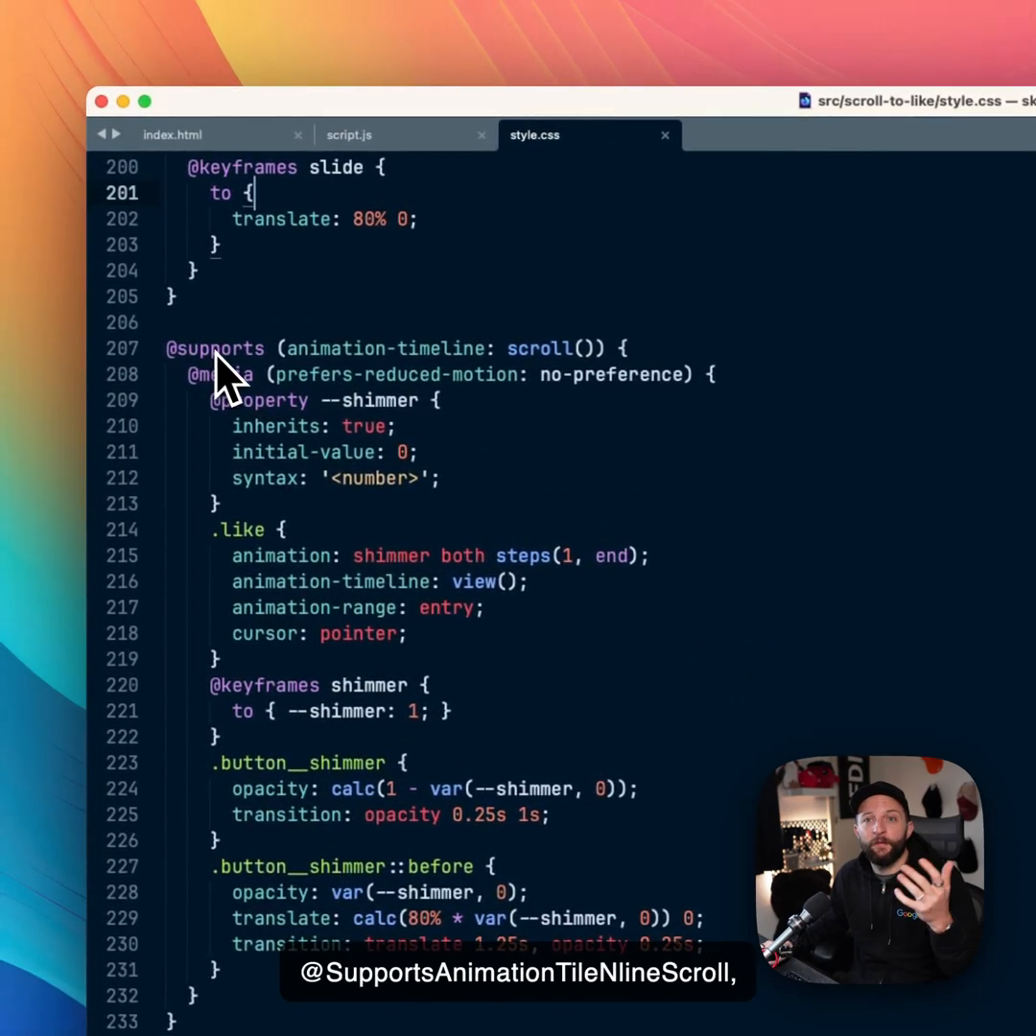
{"action": "mouse_move", "coordinate": [330, 384]}
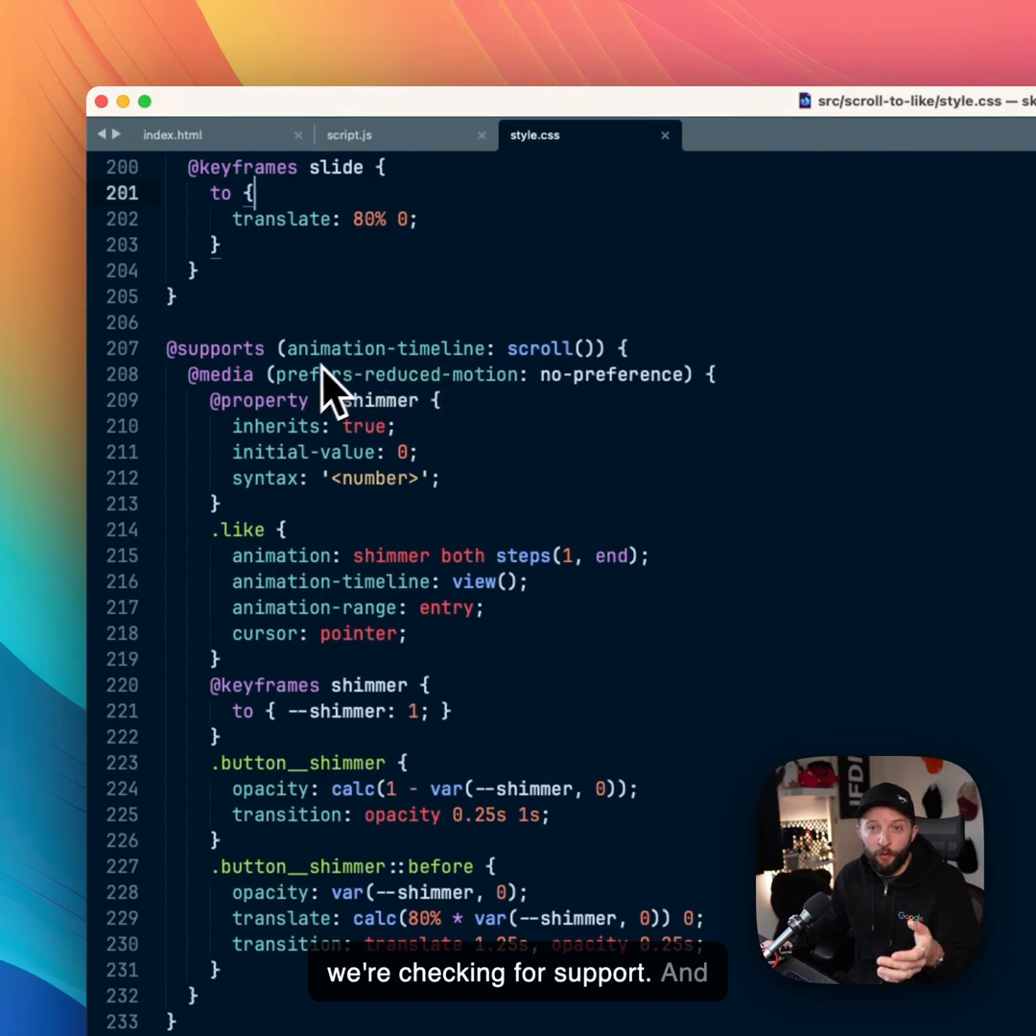
{"action": "mouse_move", "coordinate": [560, 403]}
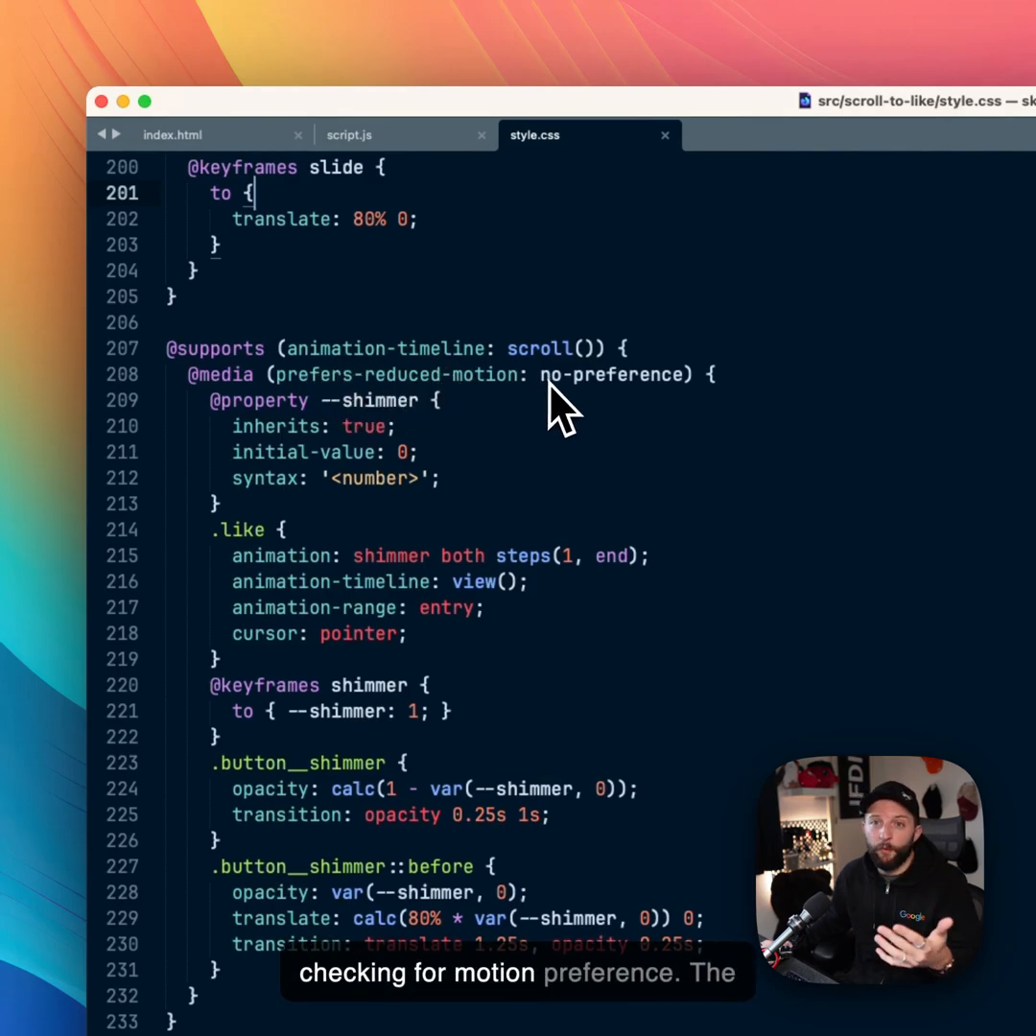
{"action": "mouse_move", "coordinate": [387, 457]}
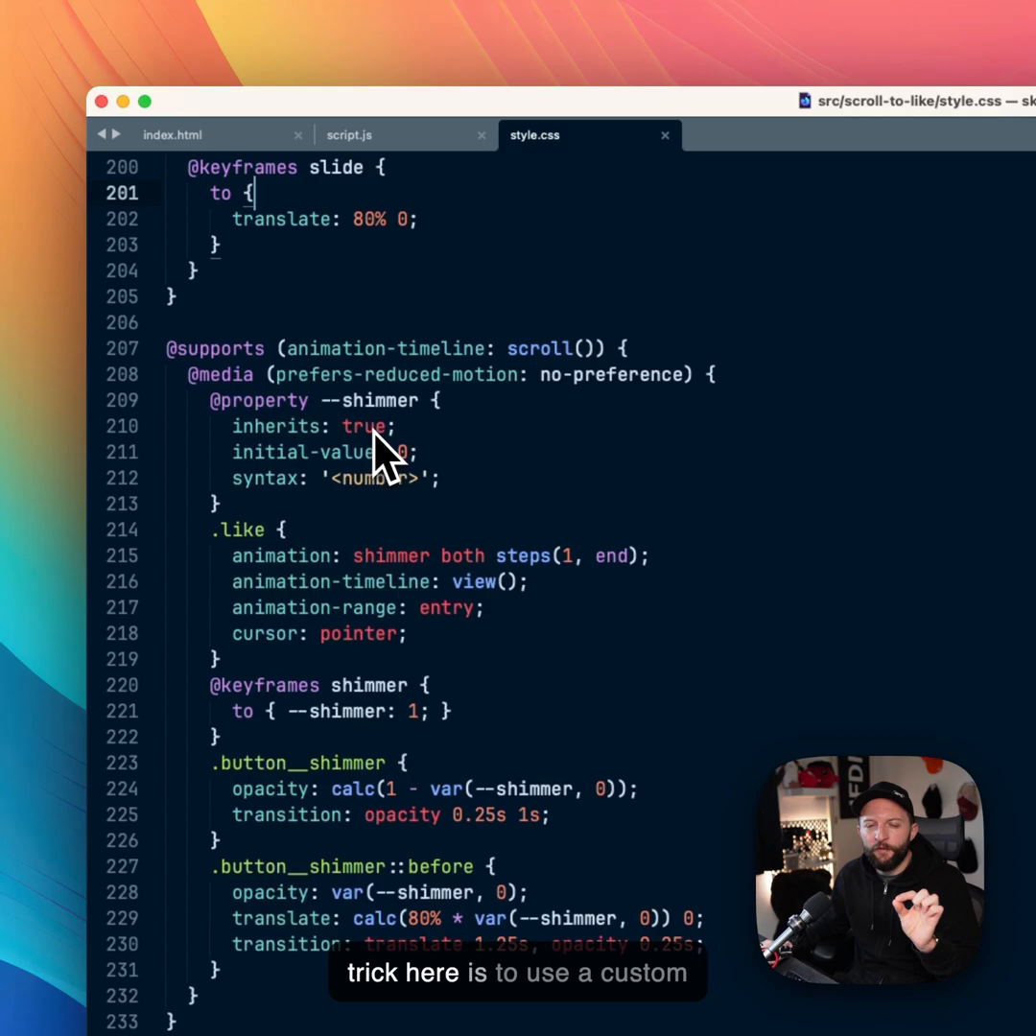
{"action": "mouse_move", "coordinate": [422, 465]}
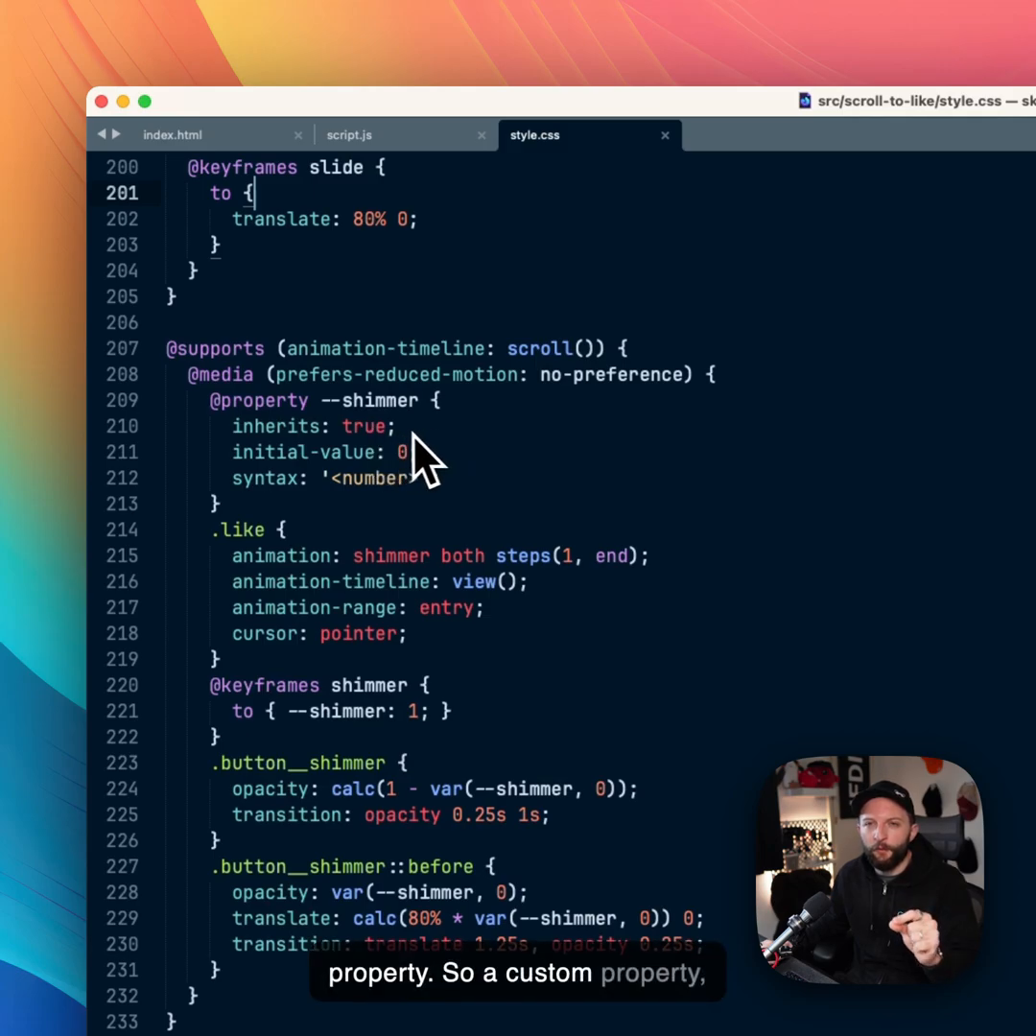
{"action": "mouse_move", "coordinate": [400, 522]}
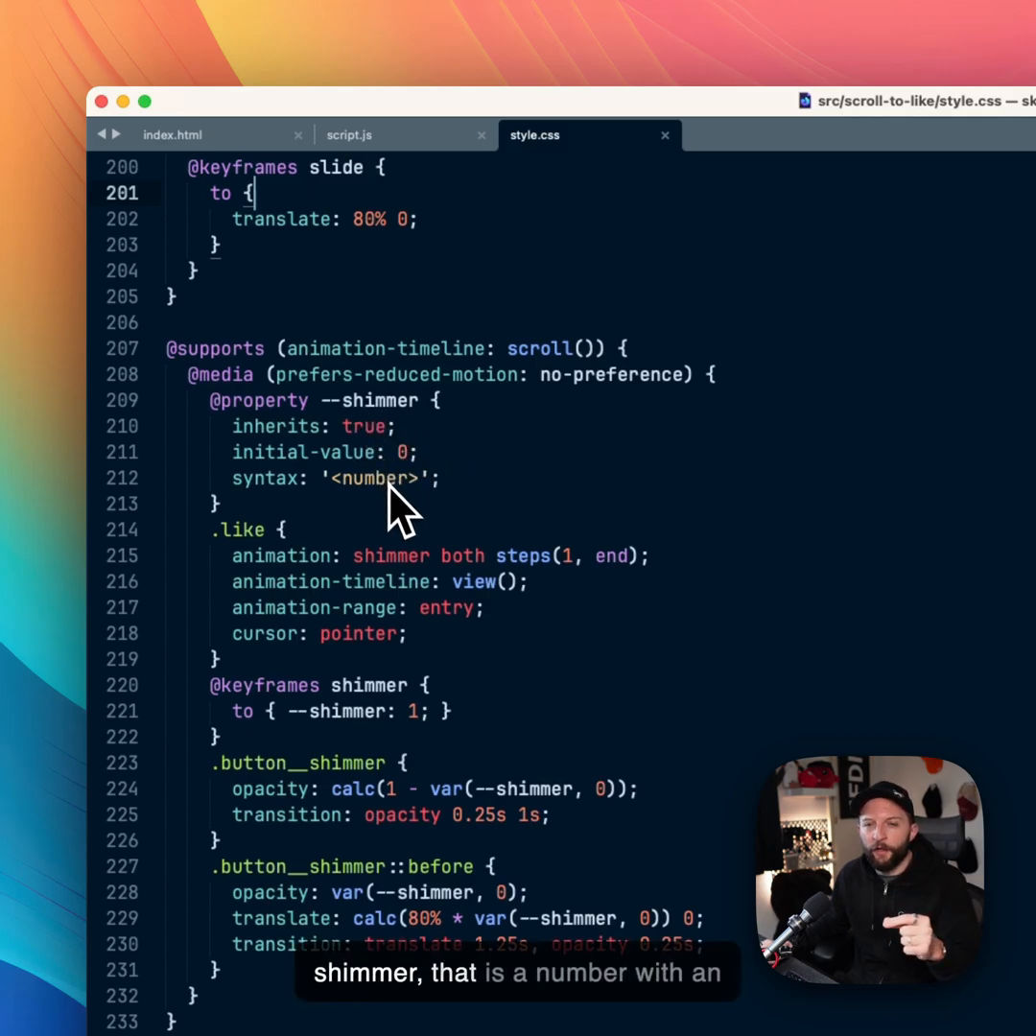
{"action": "mouse_move", "coordinate": [412, 499]}
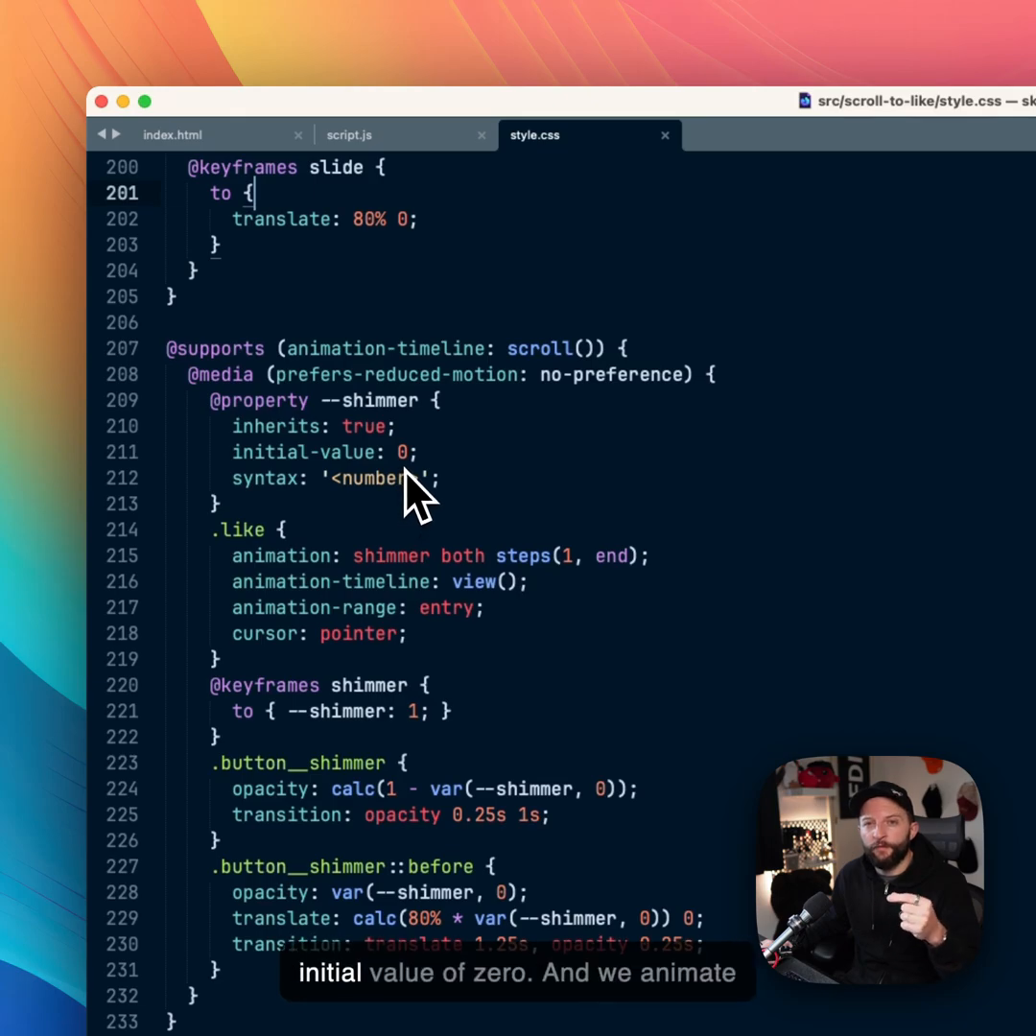
{"action": "mouse_move", "coordinate": [322, 560]}
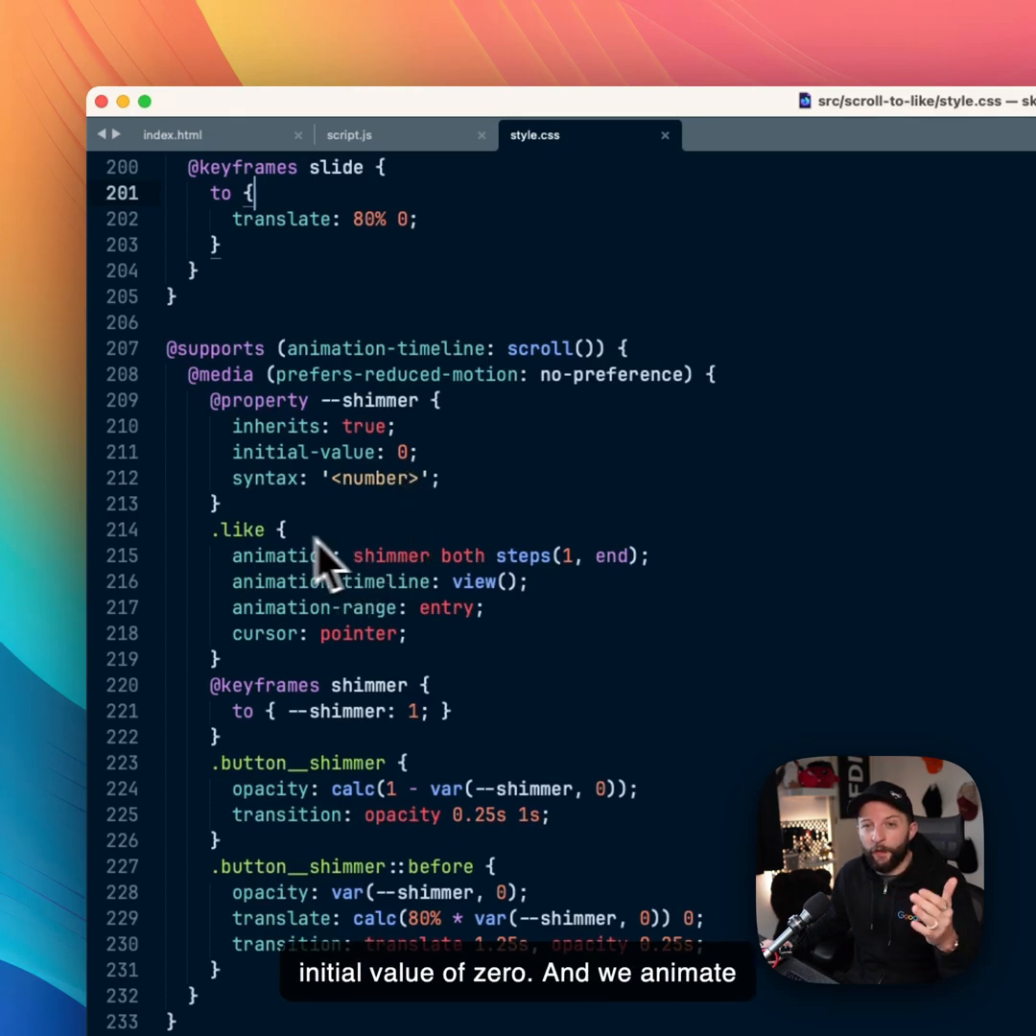
{"action": "mouse_move", "coordinate": [364, 591]}
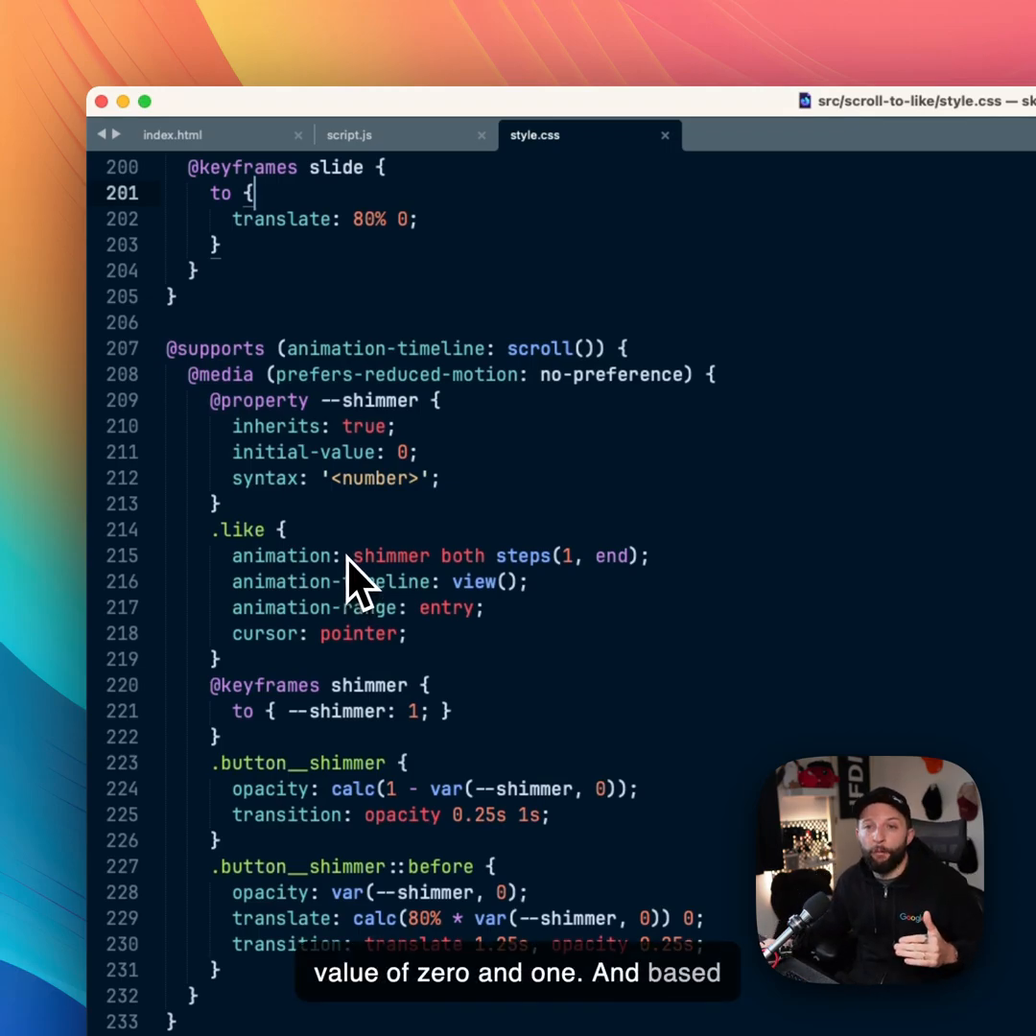
{"action": "mouse_move", "coordinate": [451, 618]}
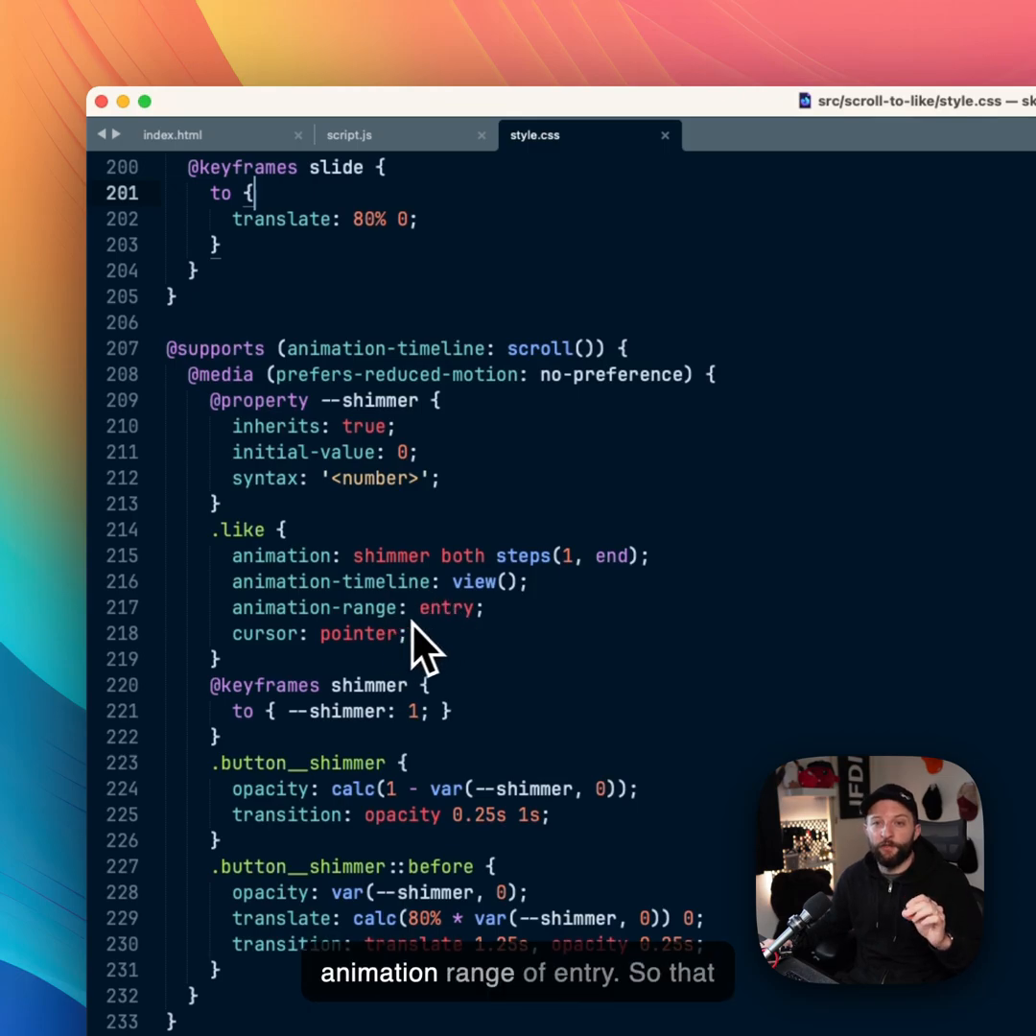
{"action": "mouse_move", "coordinate": [437, 661]}
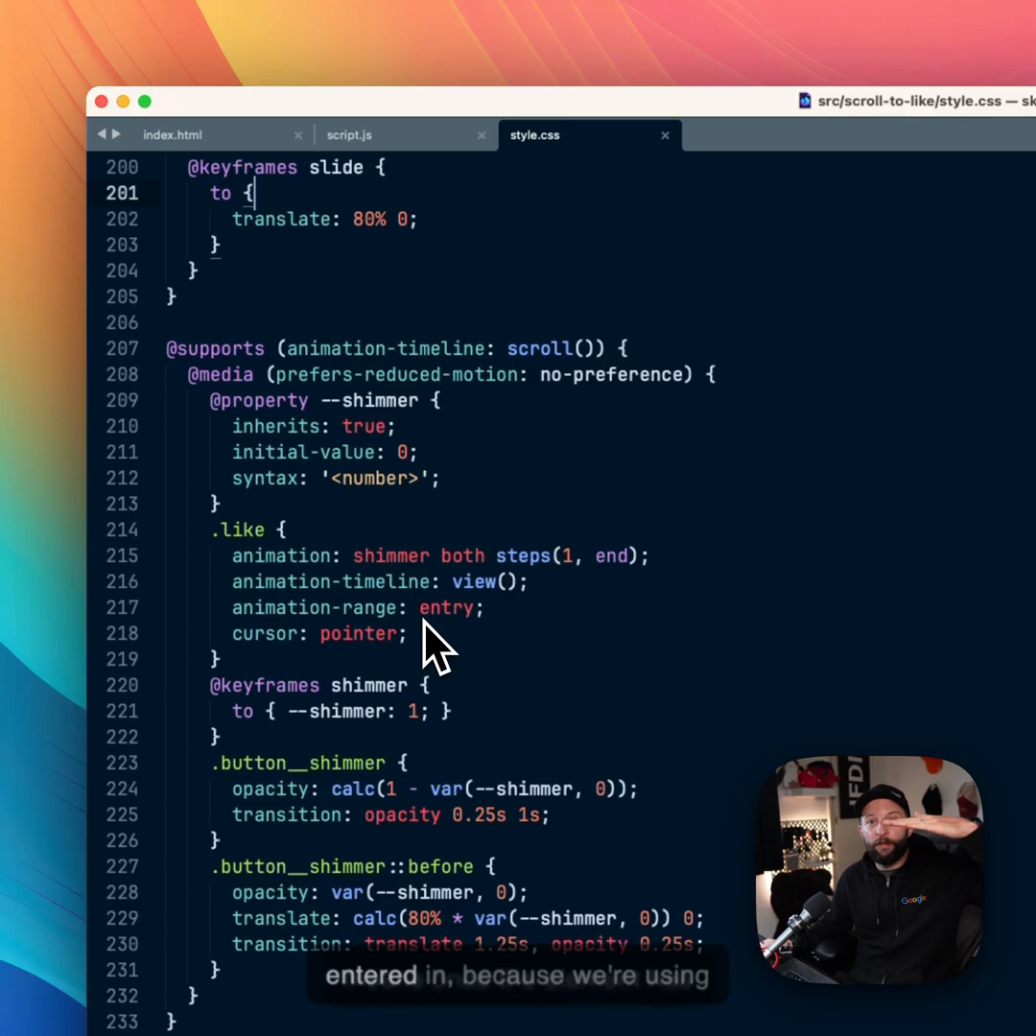
{"action": "mouse_move", "coordinate": [514, 591]}
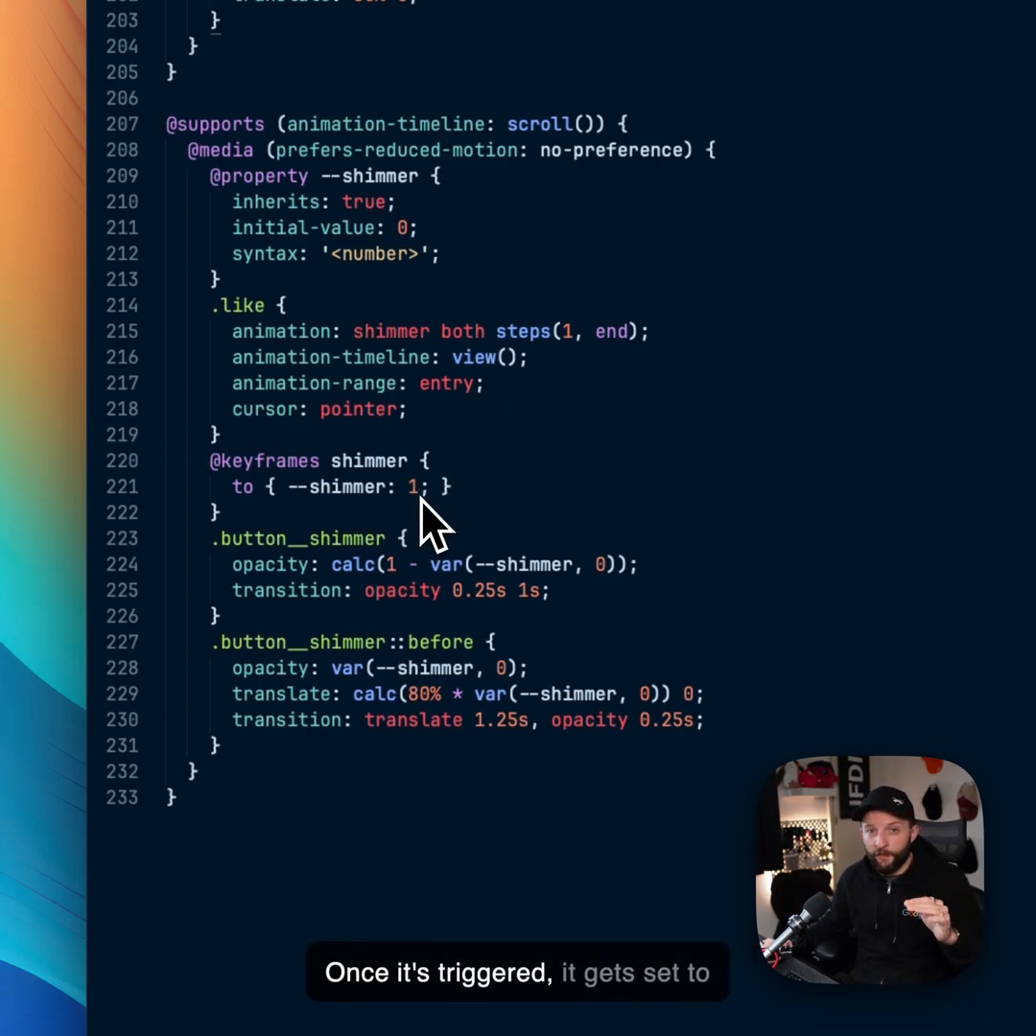
{"action": "mouse_move", "coordinate": [374, 595]}
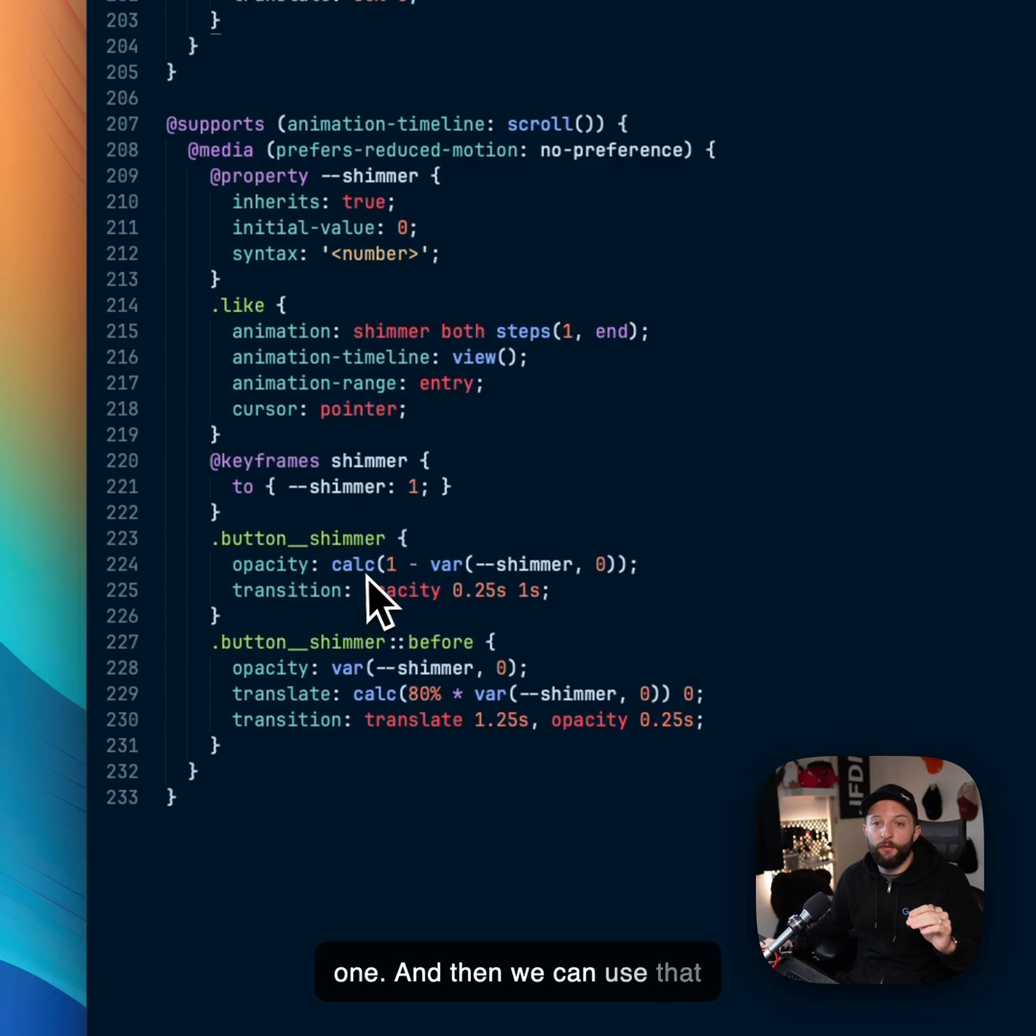
{"action": "mouse_move", "coordinate": [298, 599]}
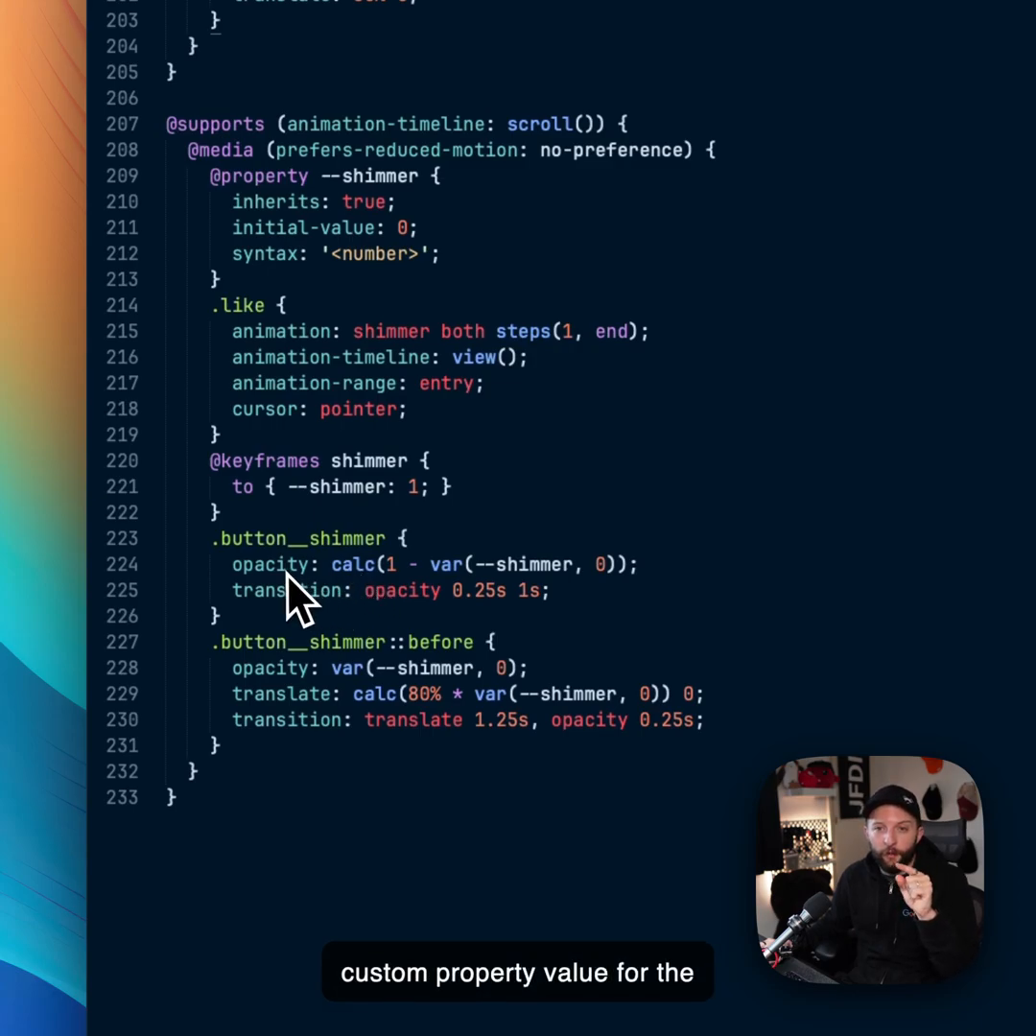
{"action": "mouse_move", "coordinate": [292, 713]}
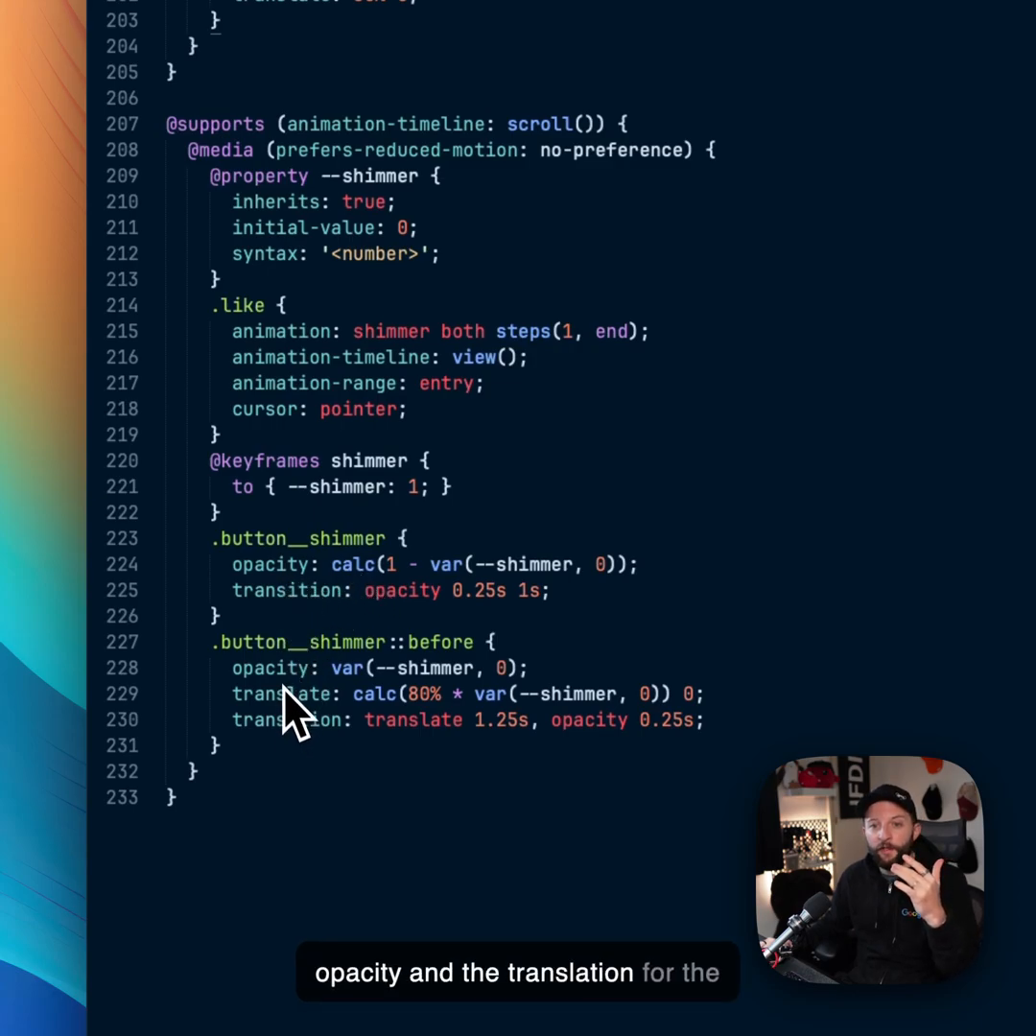
{"action": "mouse_move", "coordinate": [345, 604]}
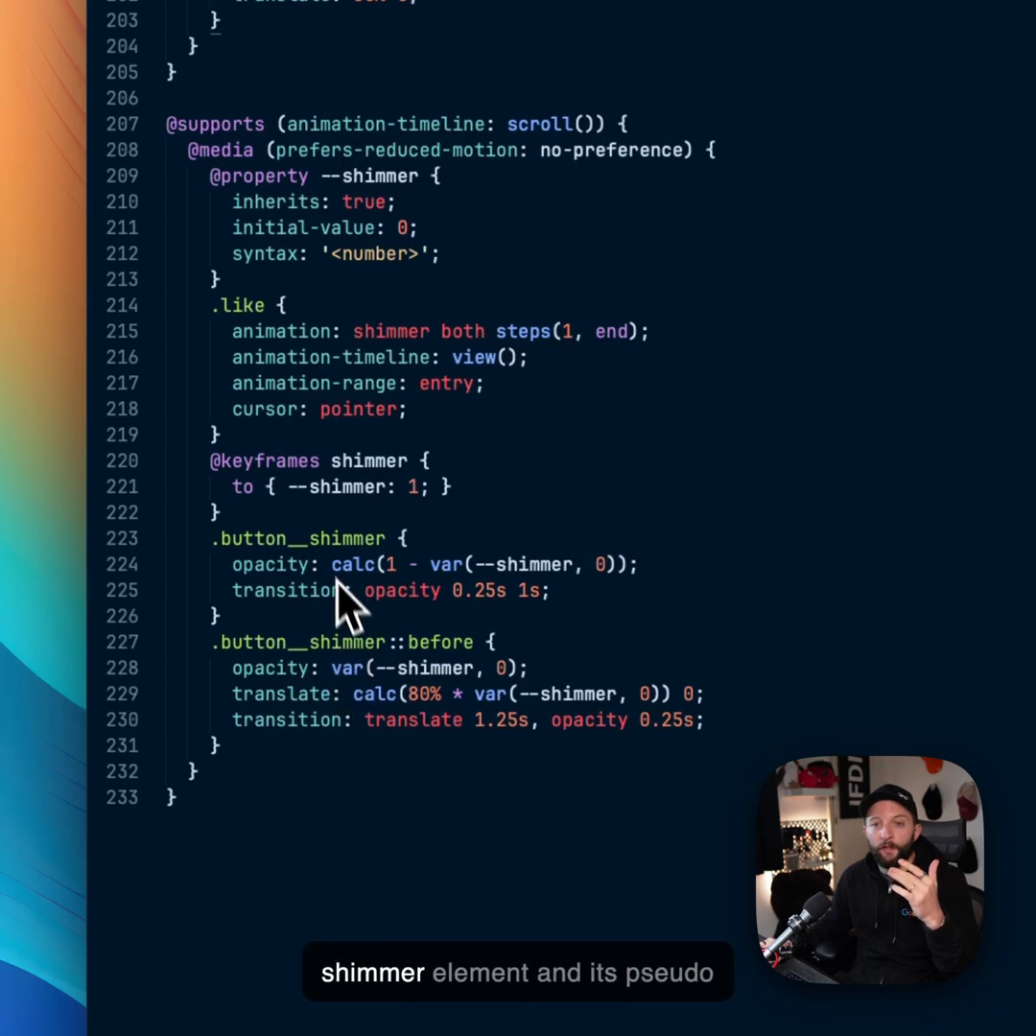
{"action": "mouse_move", "coordinate": [445, 681]}
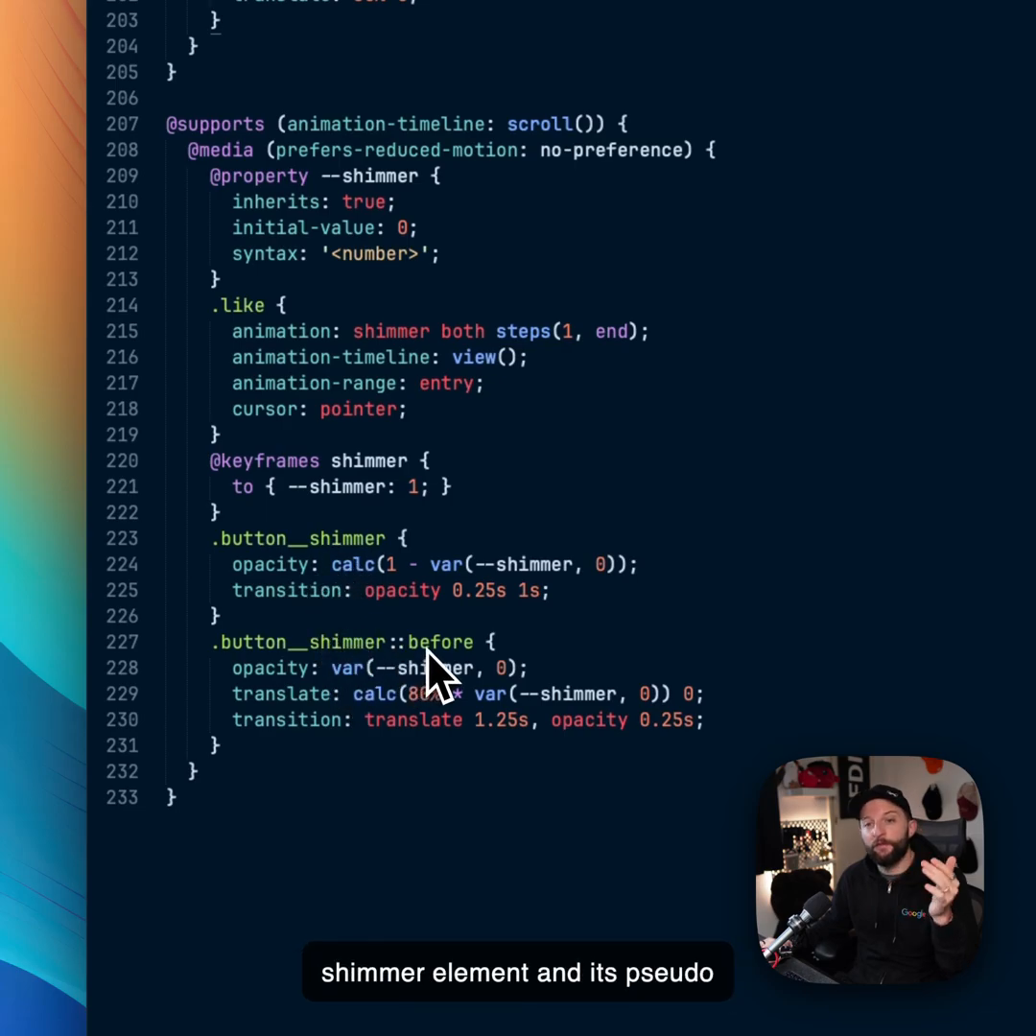
{"action": "mouse_move", "coordinate": [479, 710]}
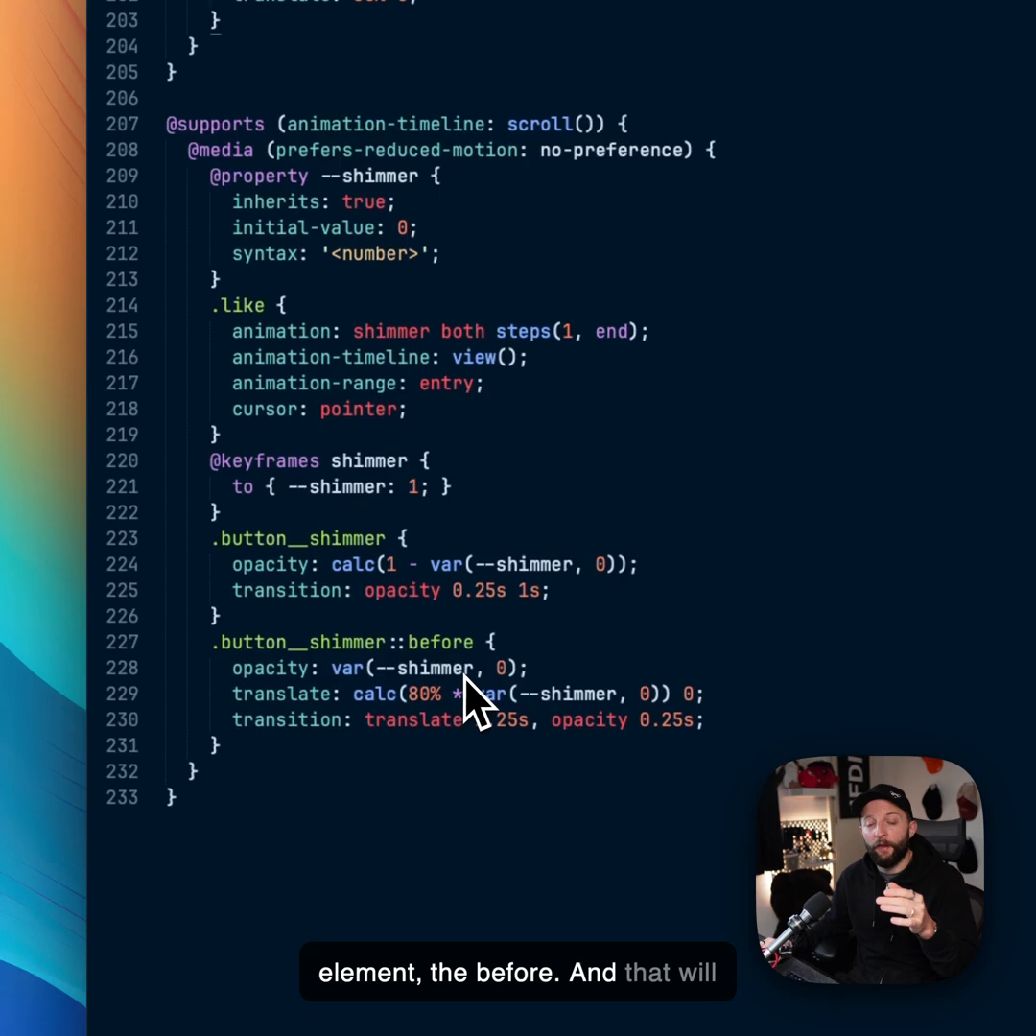